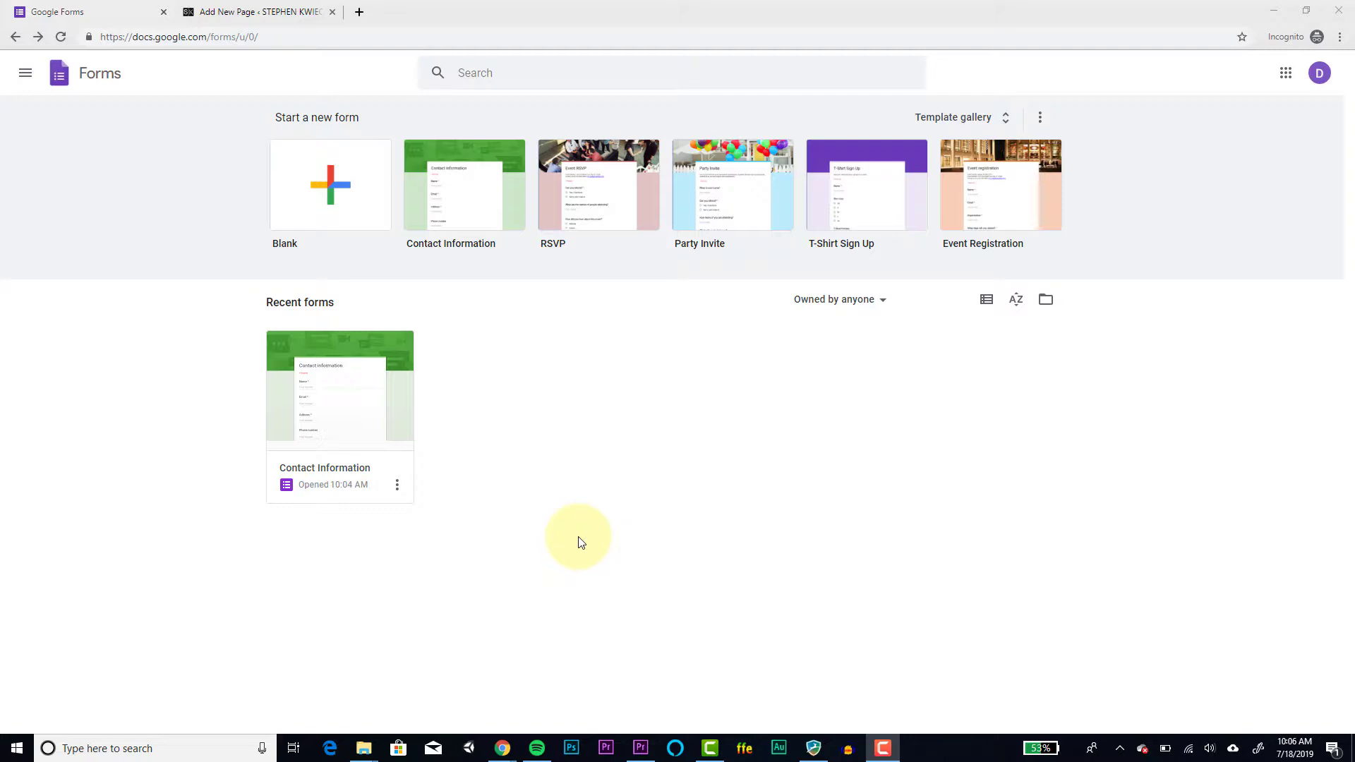
pyautogui.moveTo(374, 323)
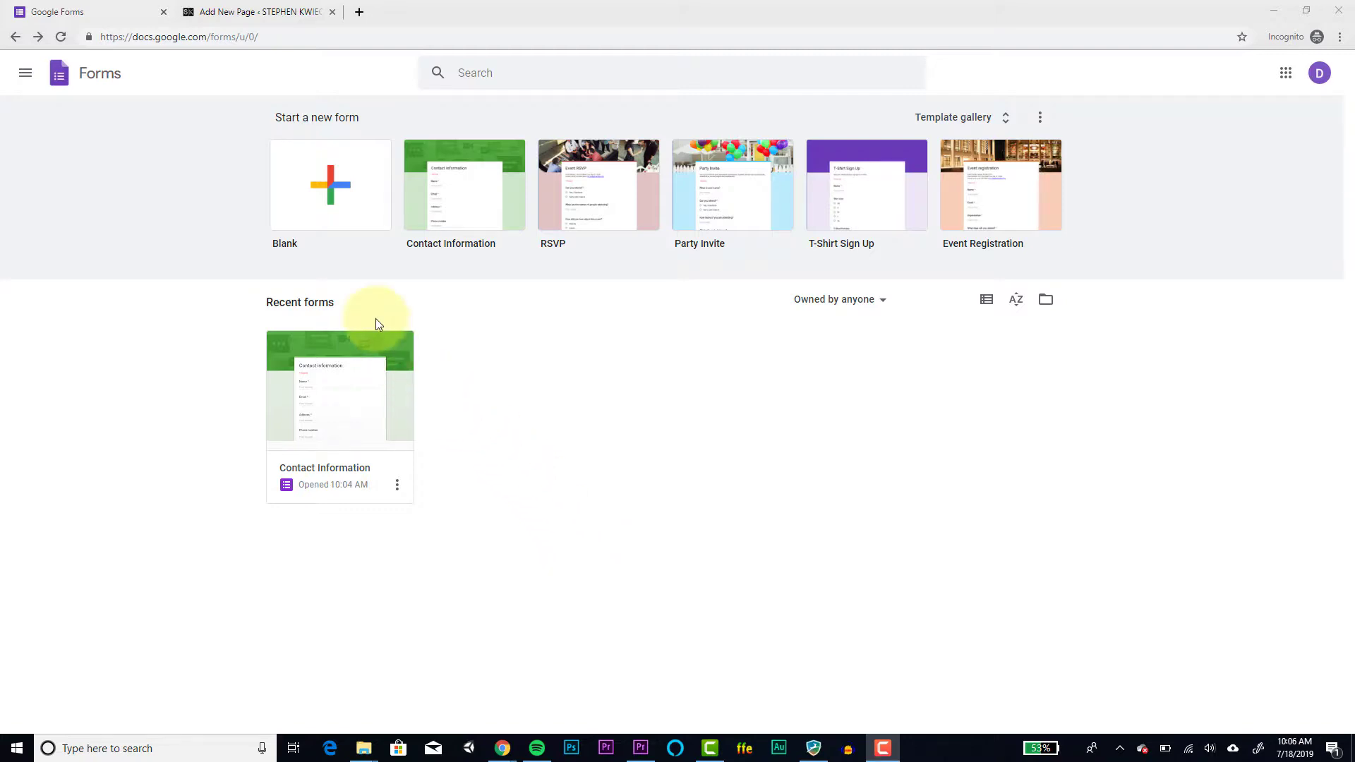
pyautogui.moveTo(1000, 184)
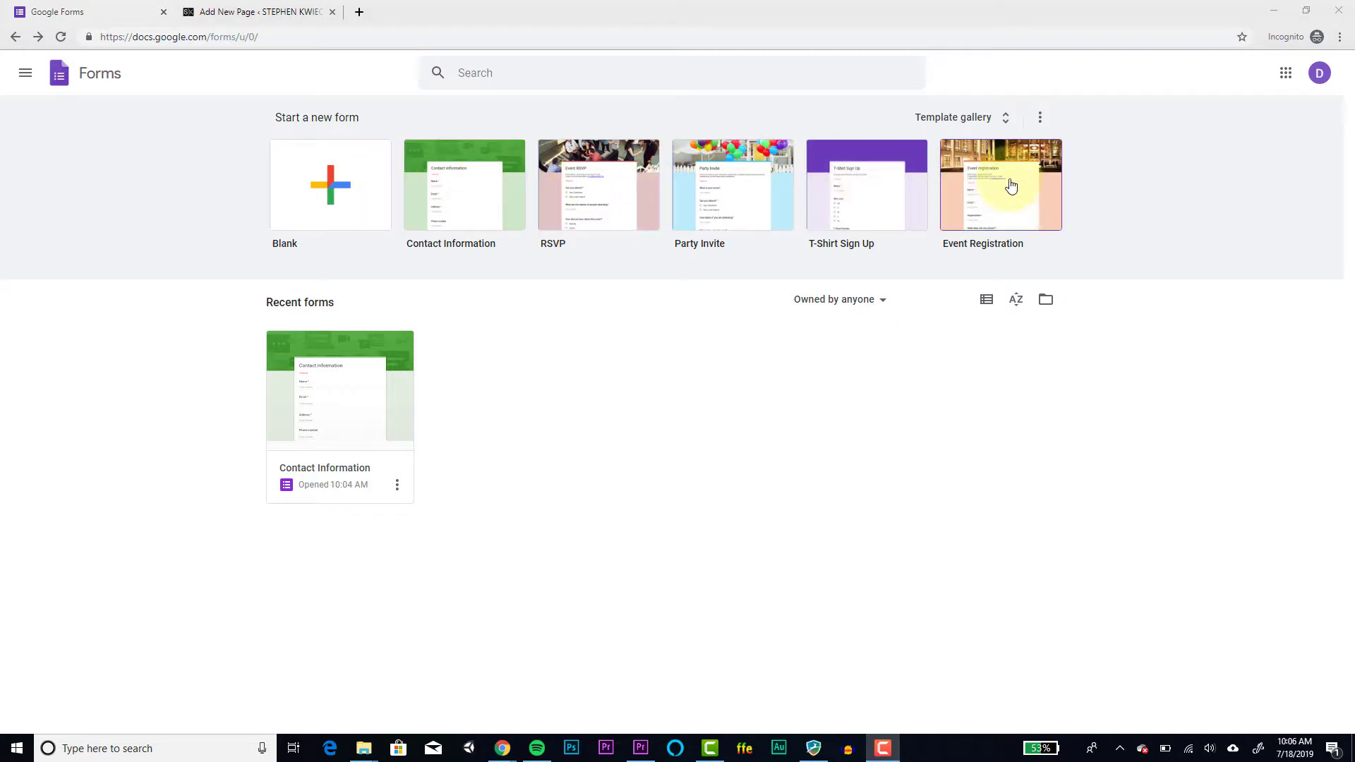
pyautogui.moveTo(330, 184)
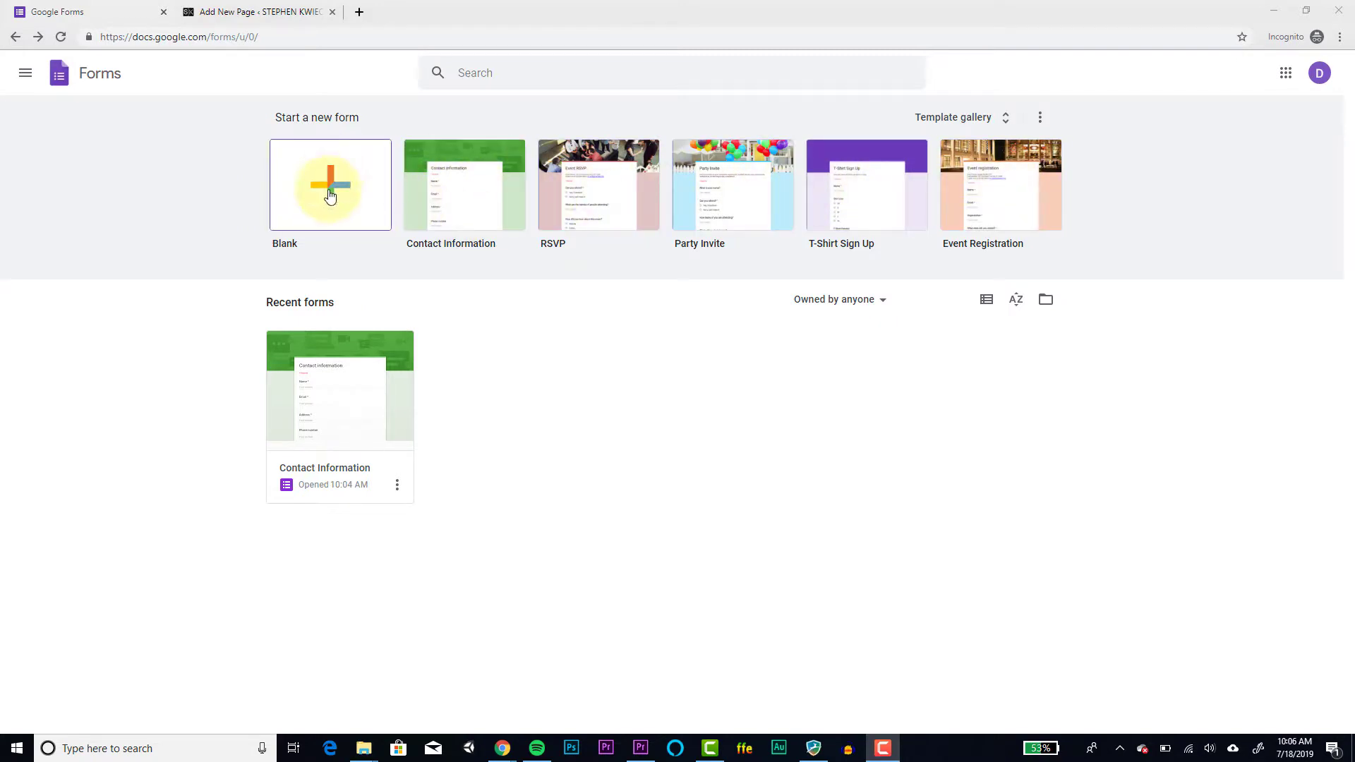
pyautogui.moveTo(267, 236)
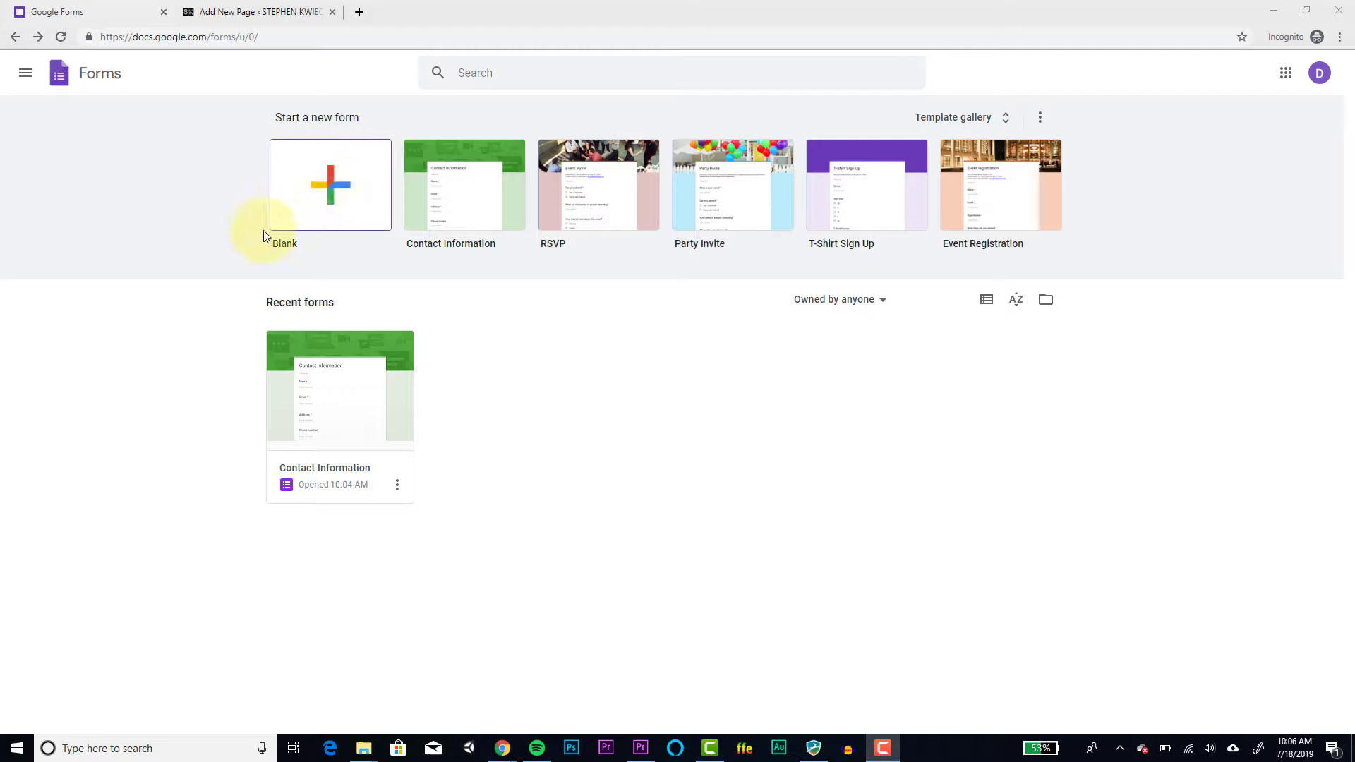
pyautogui.moveTo(339, 393)
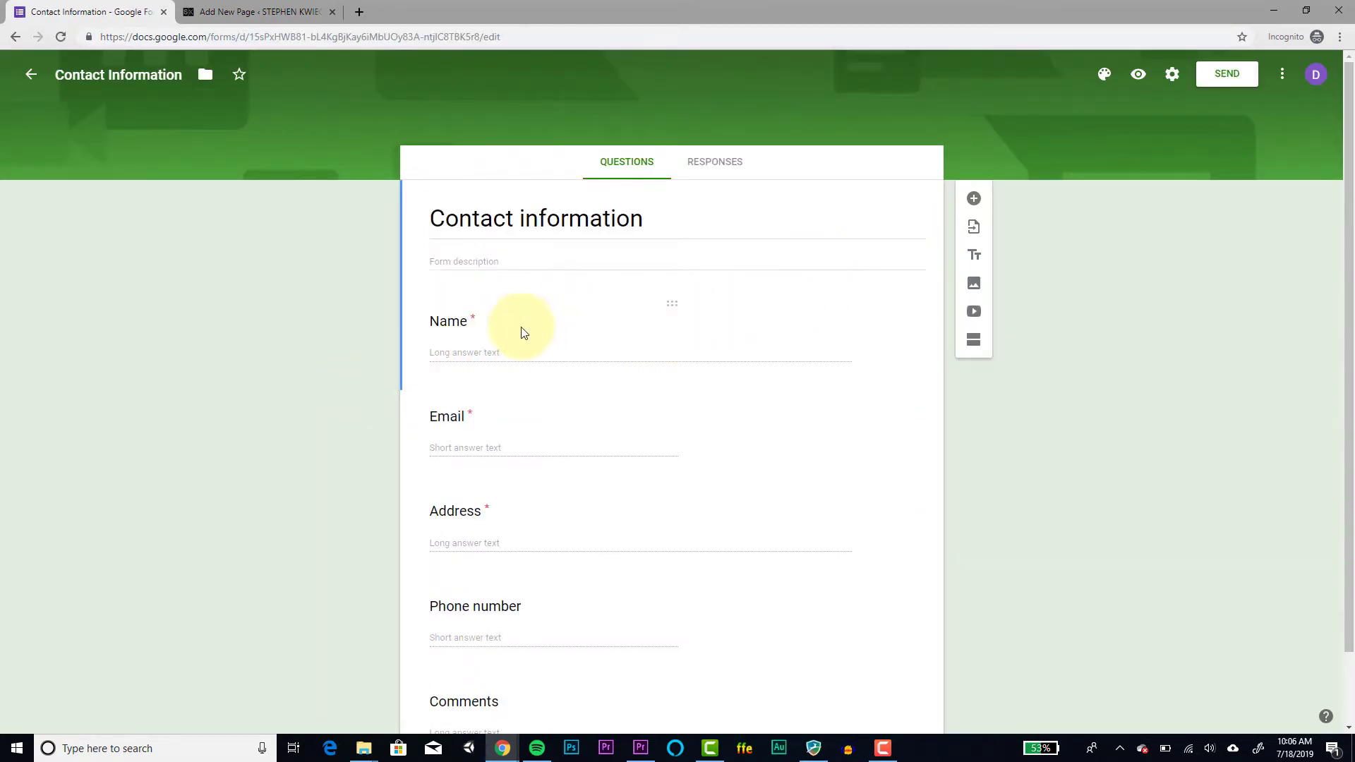
pyautogui.moveTo(973, 284)
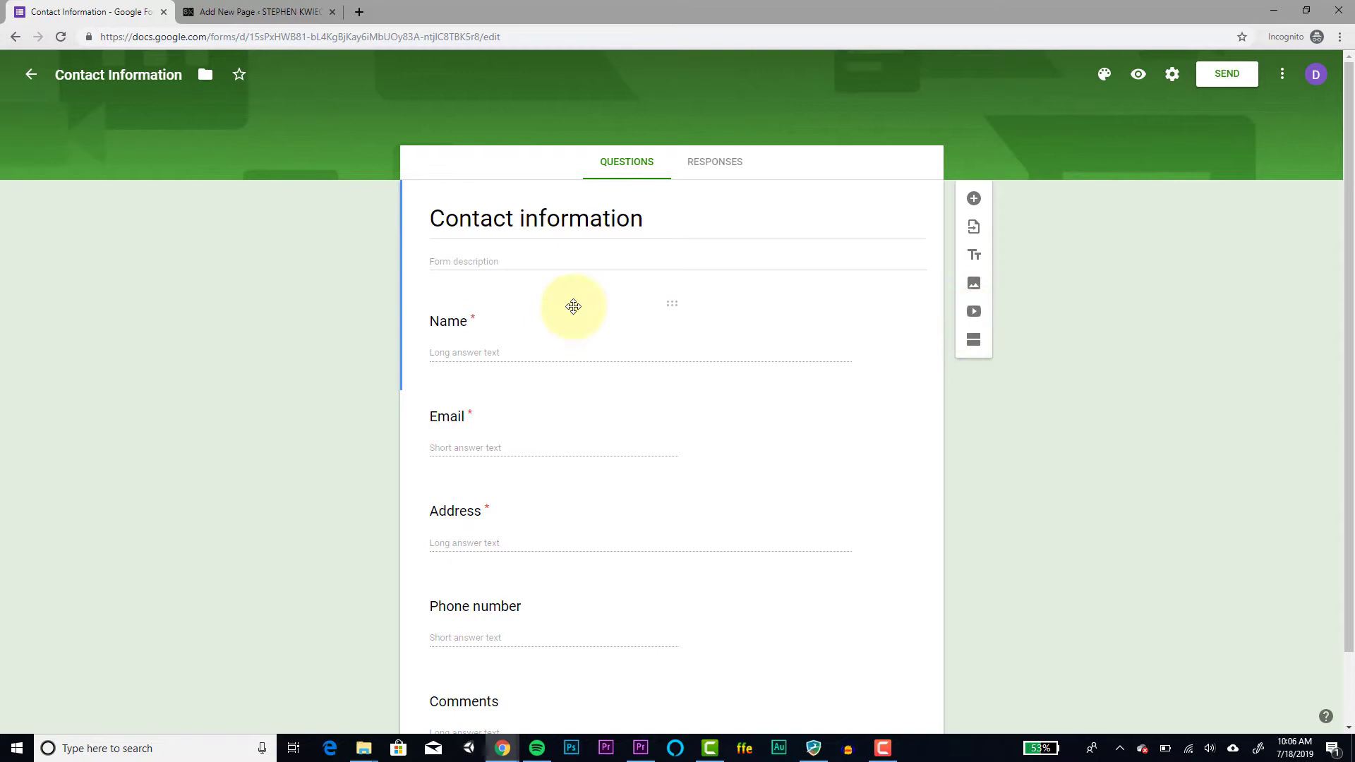
# - Retitle the Name question 'First Name' as an optional short-answer question
pyautogui.click(449, 320)
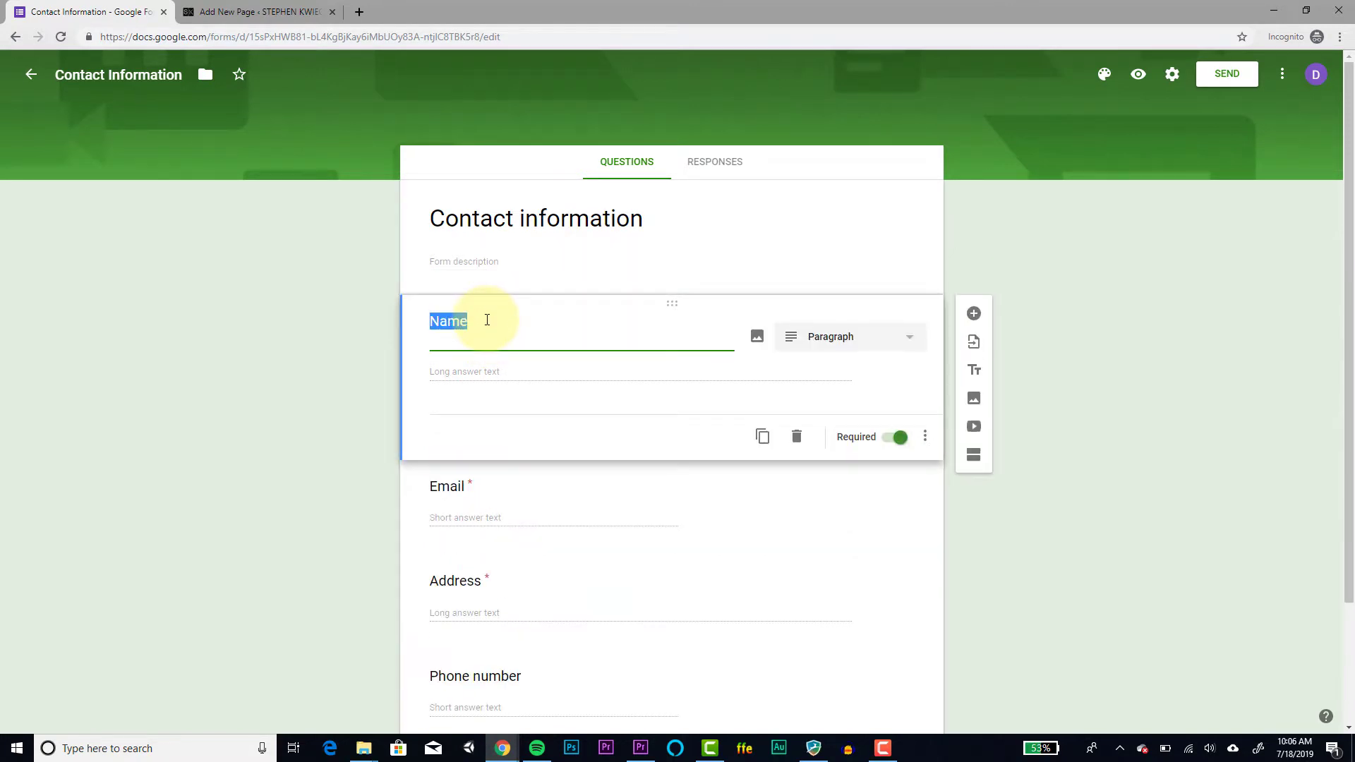
pyautogui.write('First Name')
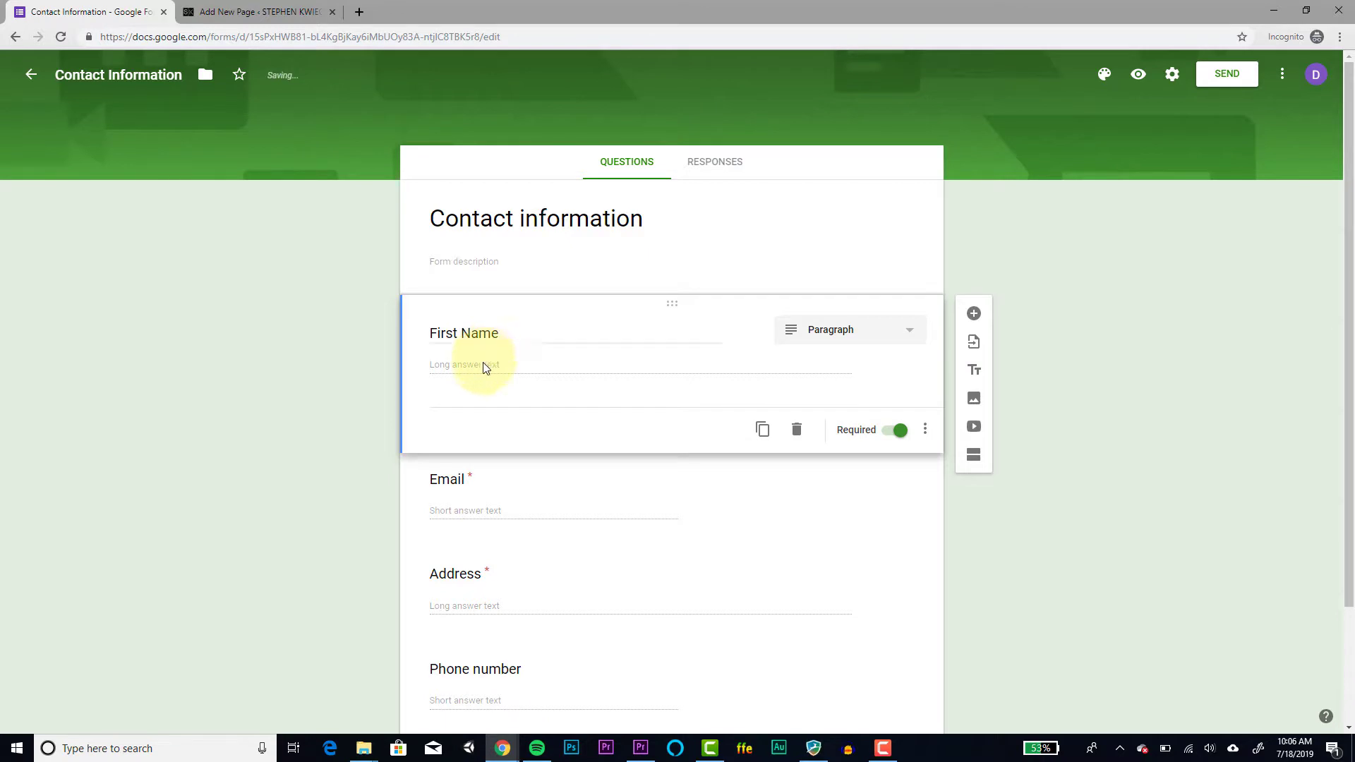
pyautogui.click(848, 330)
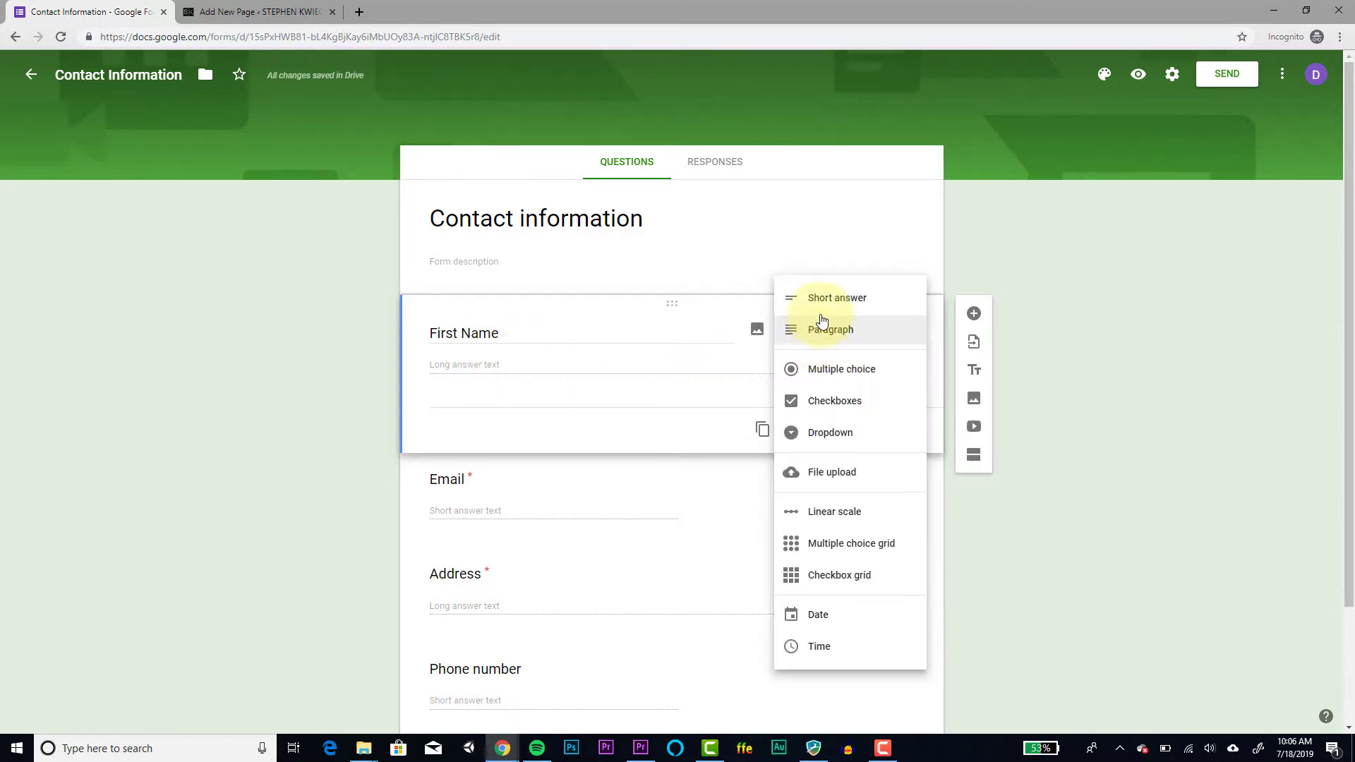
pyautogui.click(835, 297)
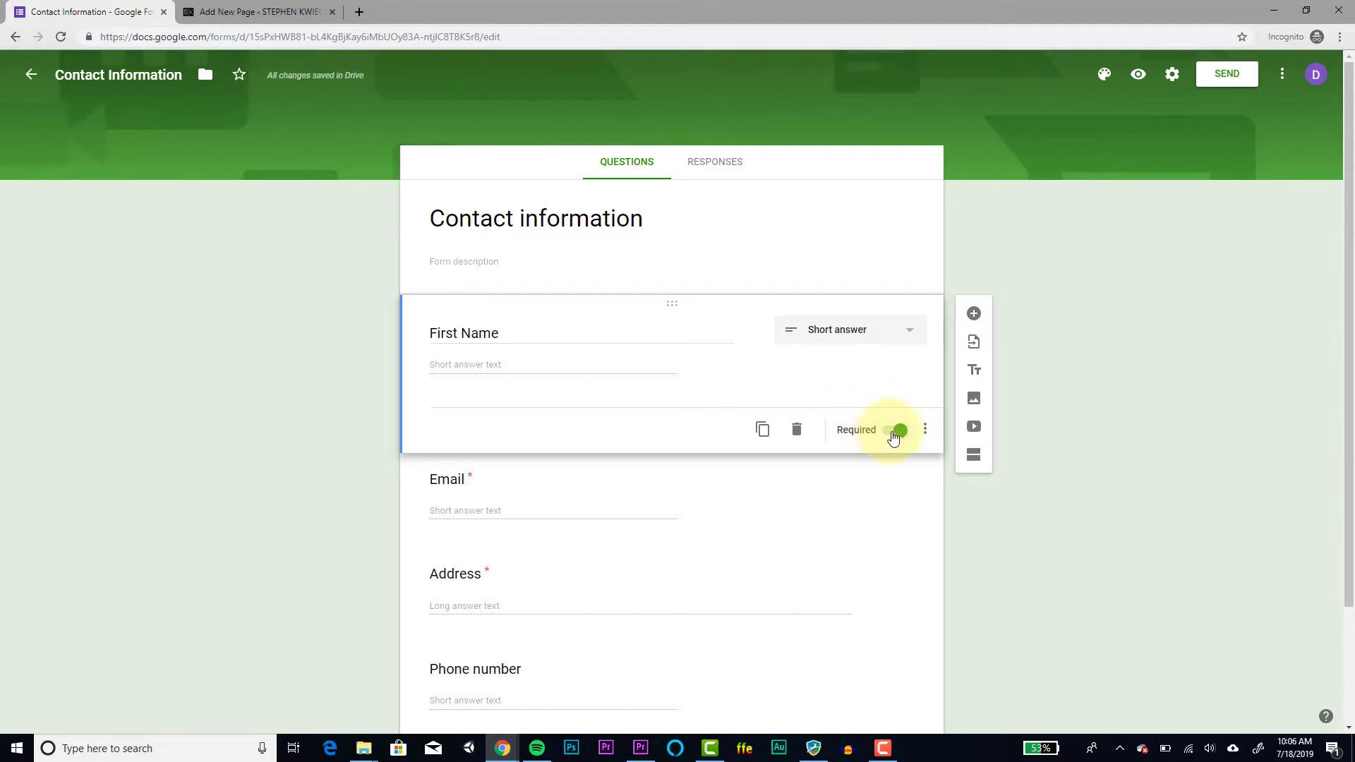
pyautogui.click(896, 430)
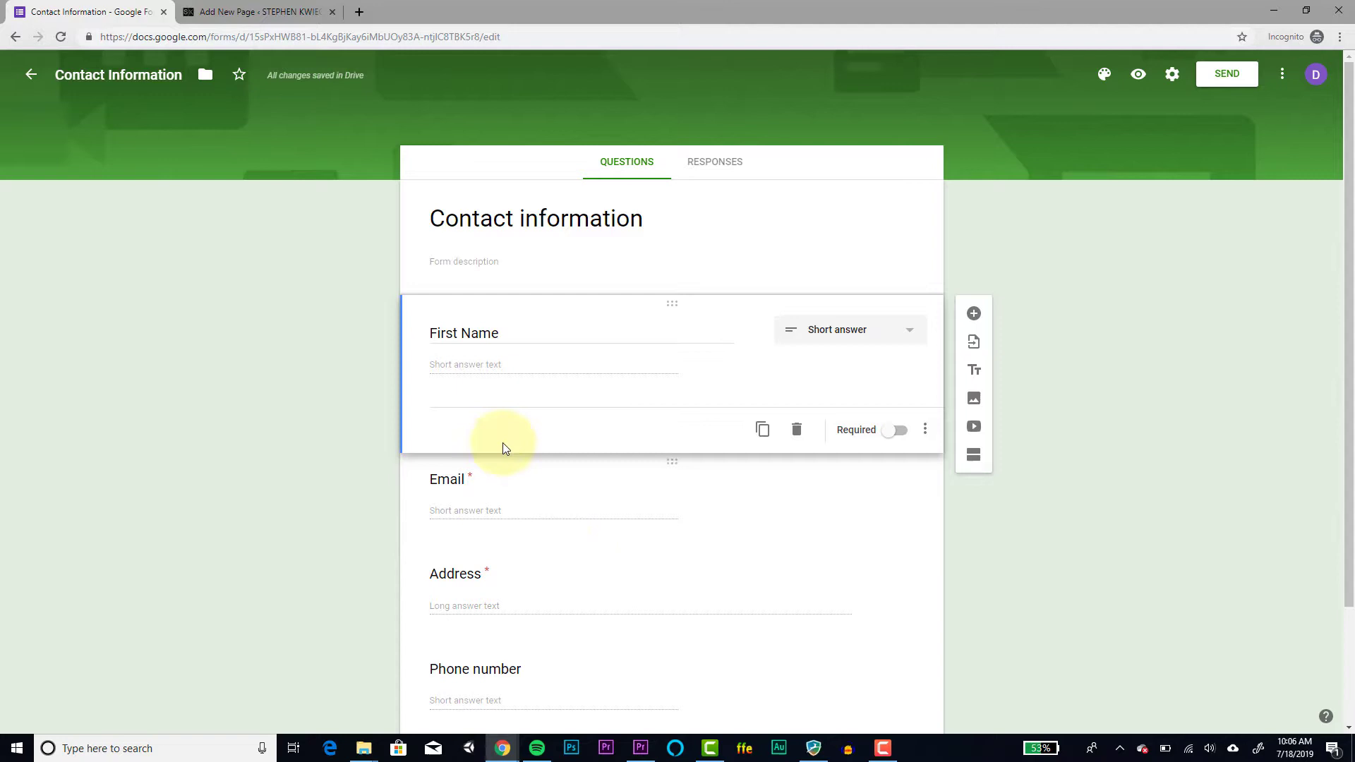
pyautogui.click(447, 480)
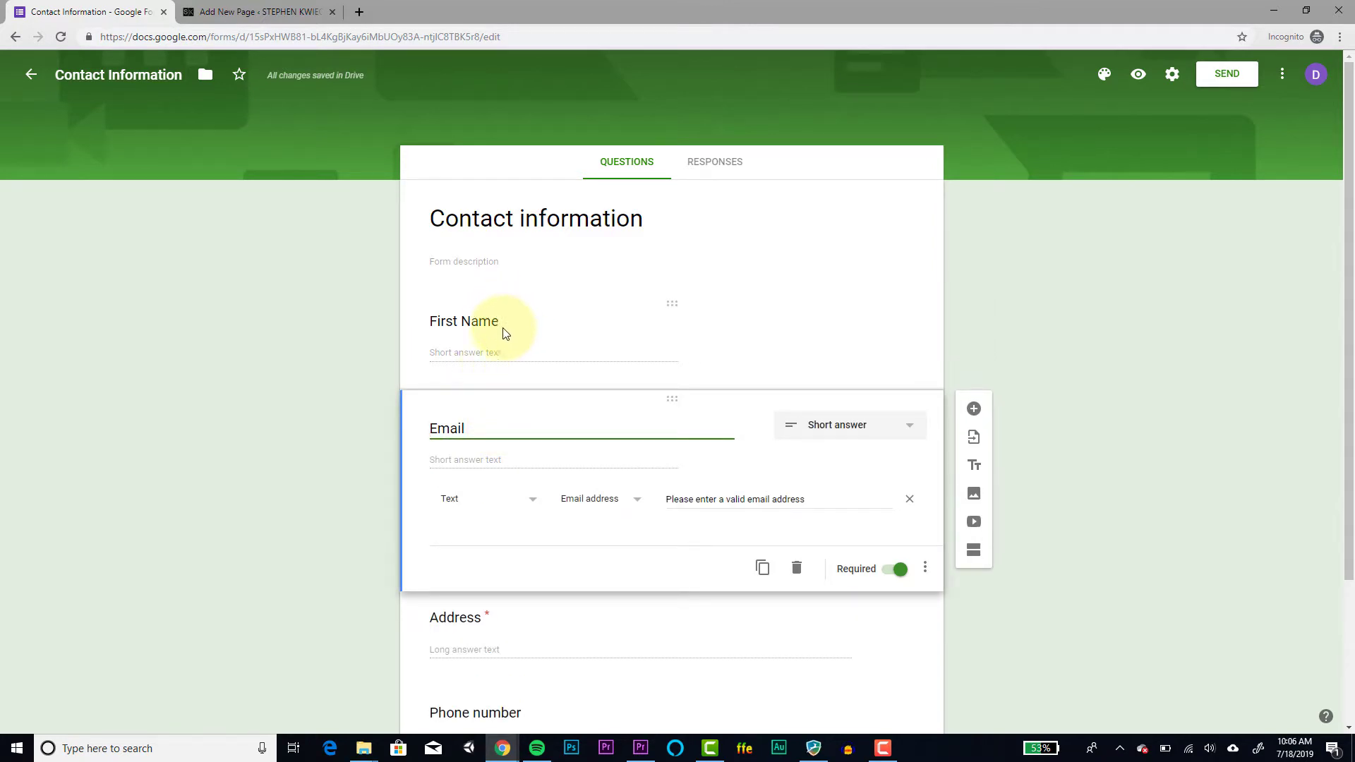
pyautogui.click(463, 320)
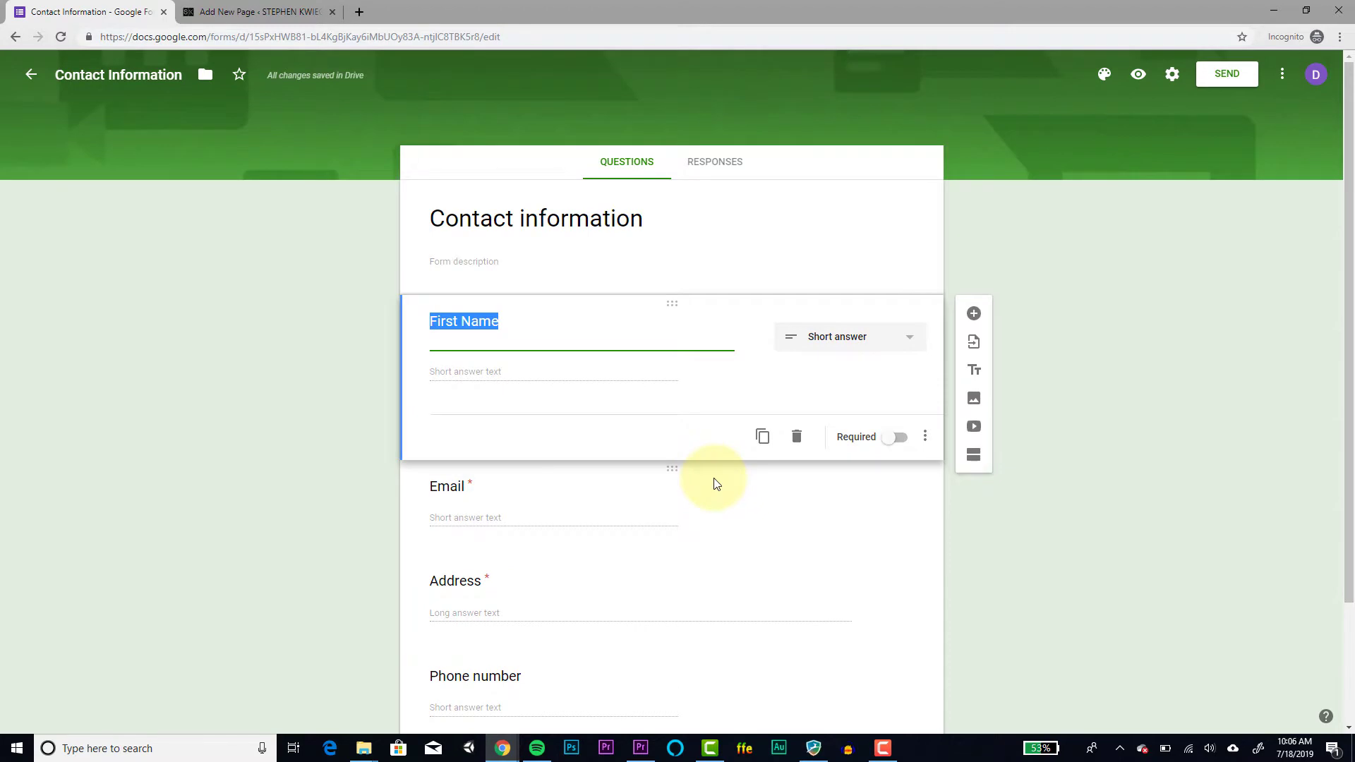
pyautogui.moveTo(715, 164)
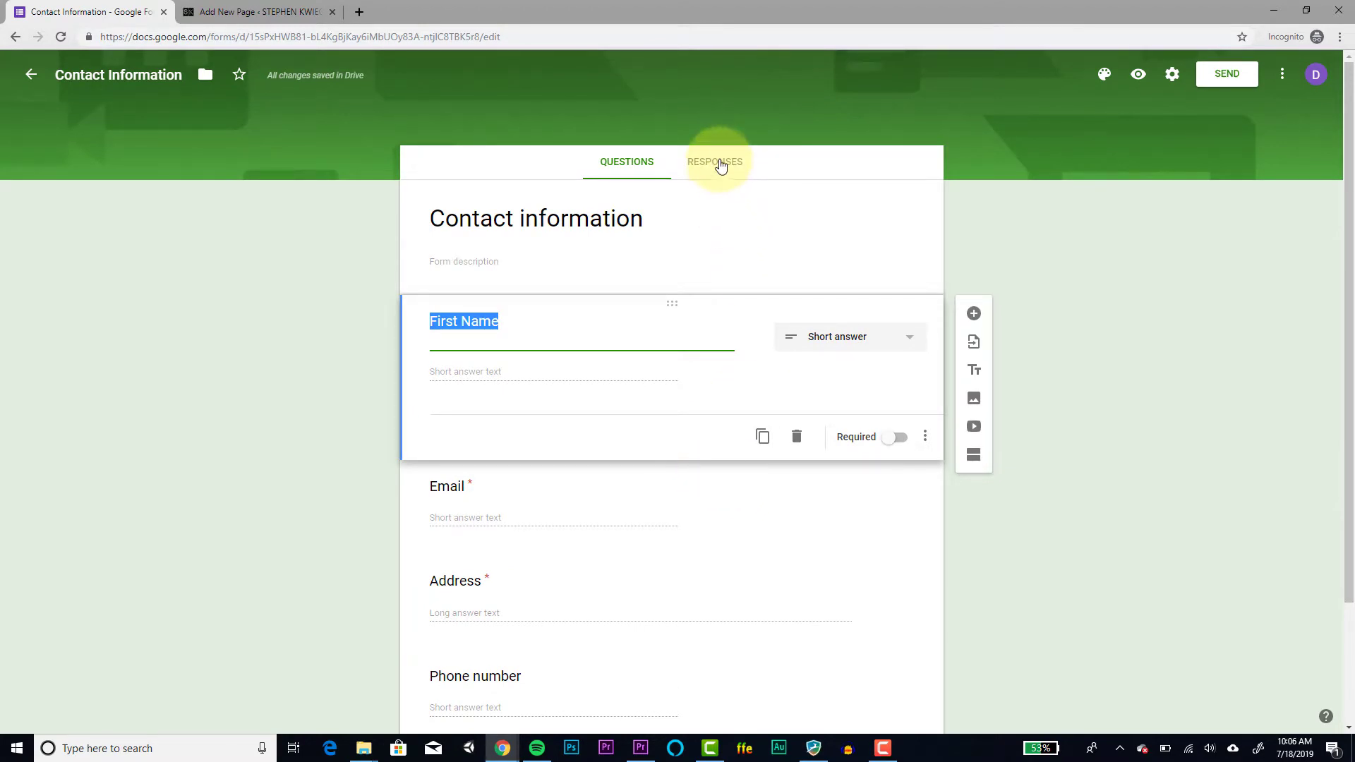
# - Open the form's response options on the Responses page, showing 0 responses
pyautogui.click(713, 162)
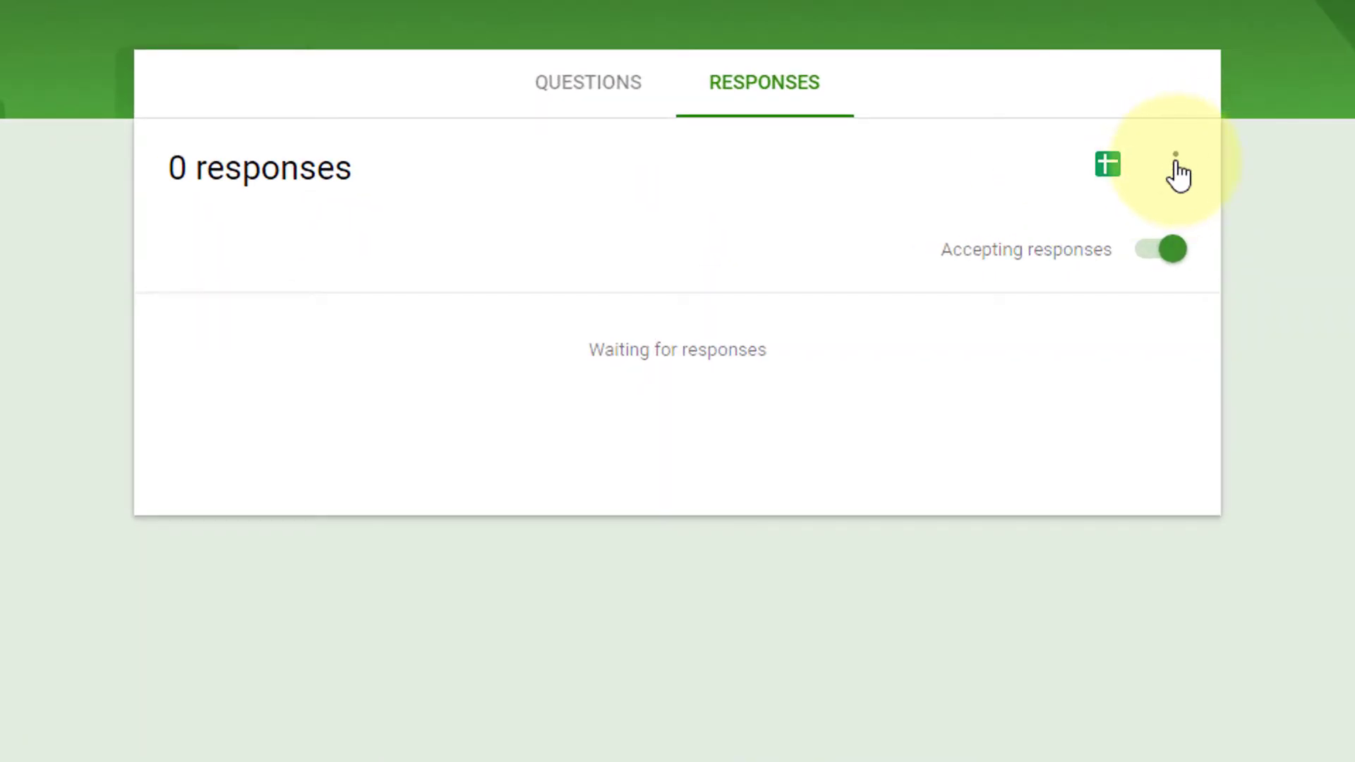
pyautogui.click(1175, 167)
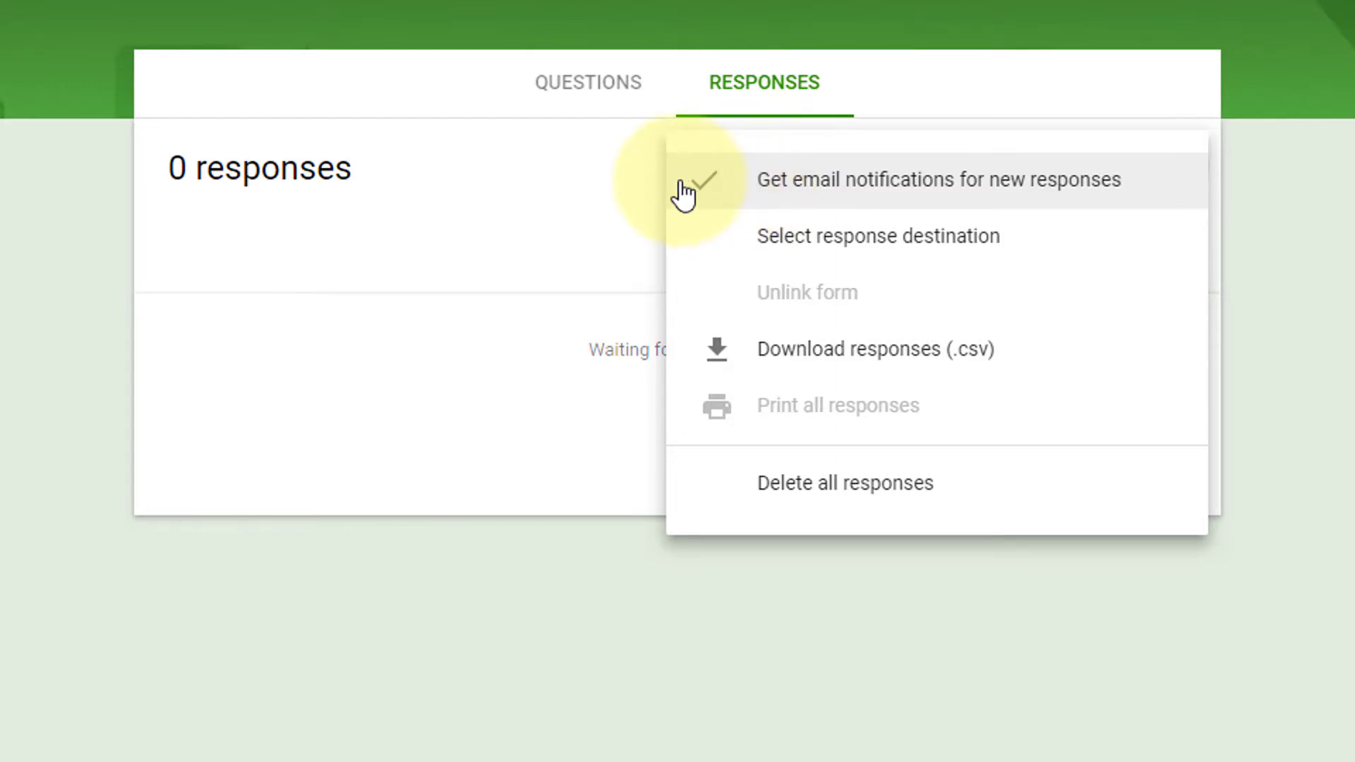
pyautogui.moveTo(723, 182)
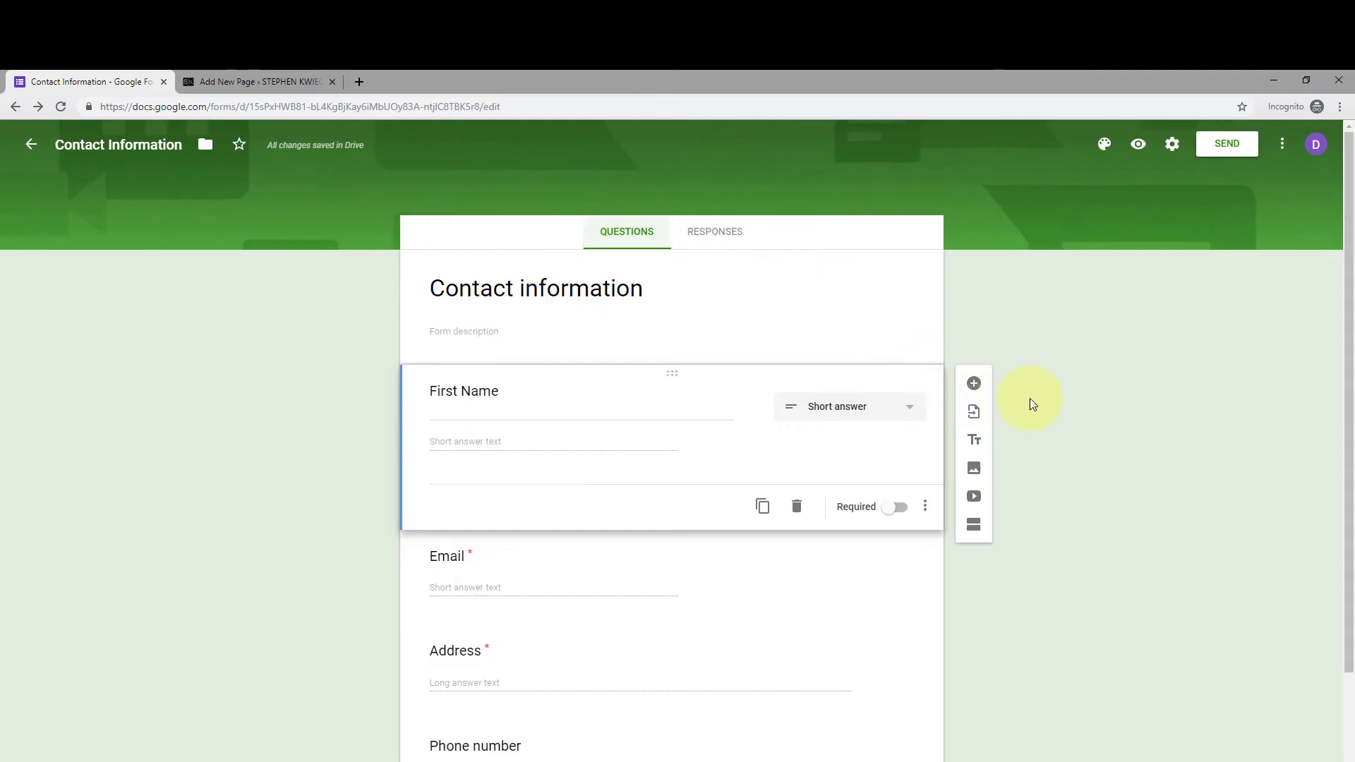
pyautogui.moveTo(1051, 391)
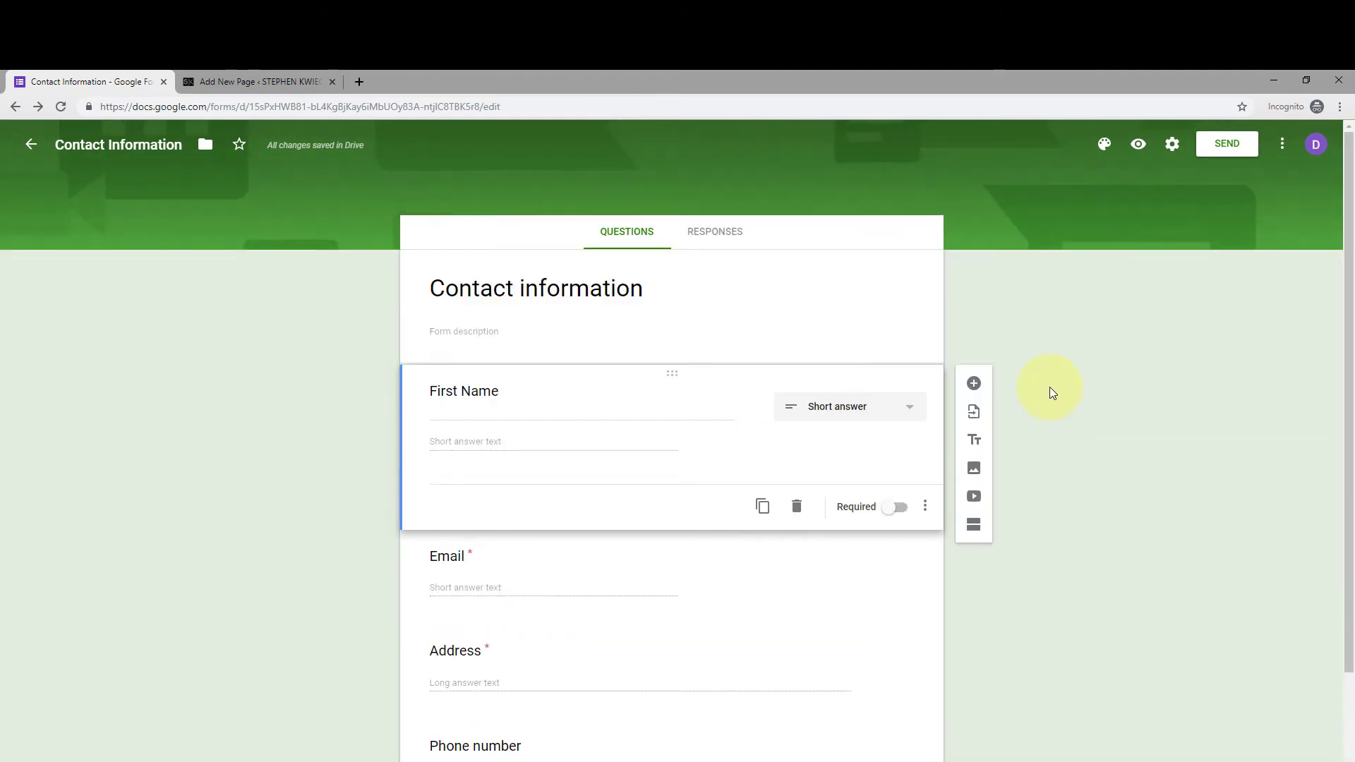
pyautogui.moveTo(1071, 348)
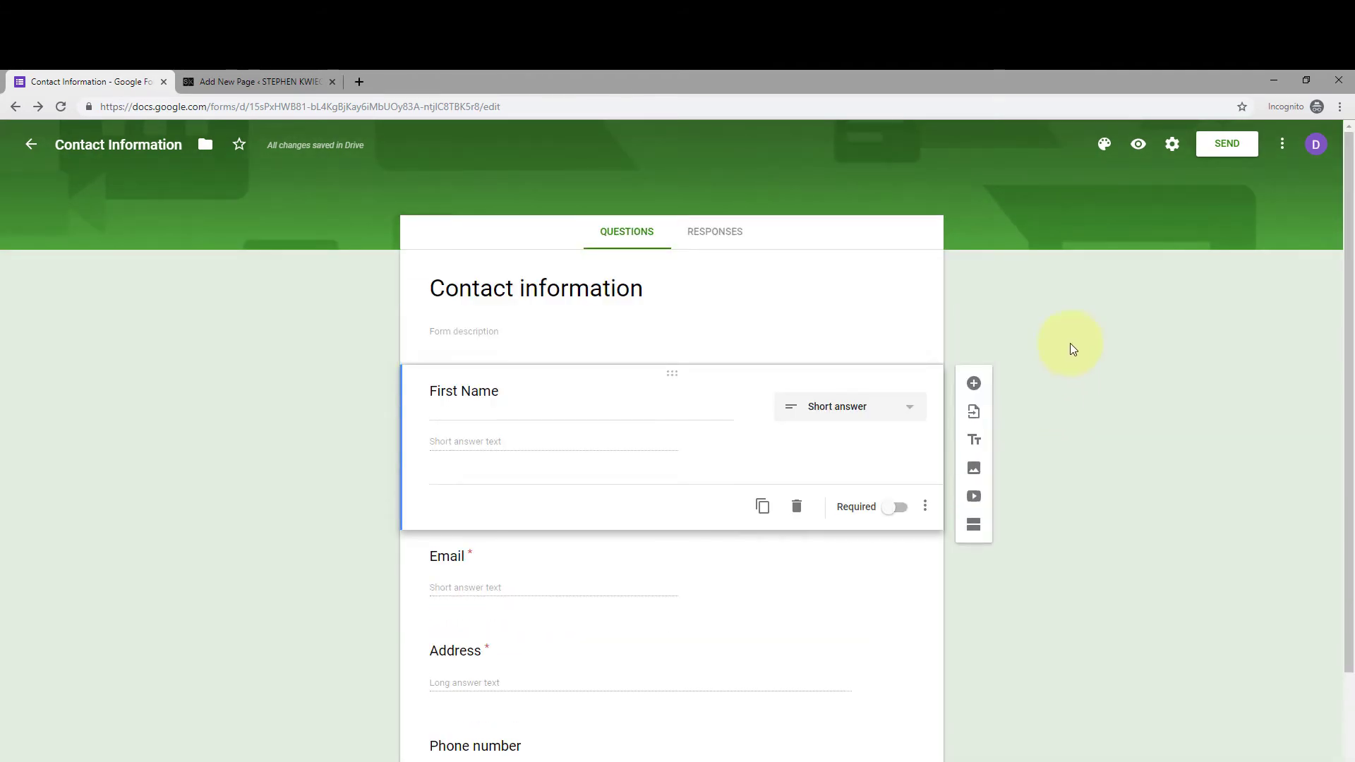
pyautogui.moveTo(1227, 143)
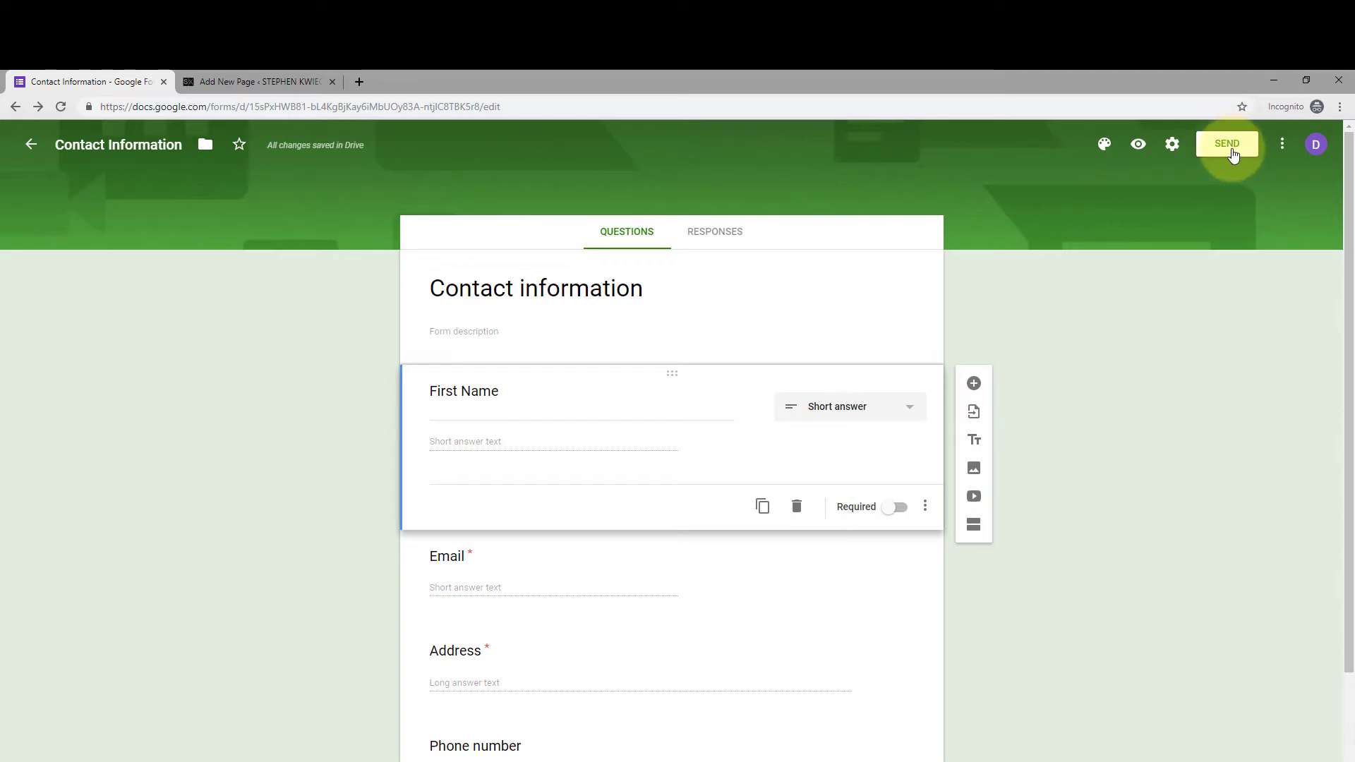
# - Show the form's embed HTML iframe code at 640 by 1015 pixels in Send
pyautogui.click(1226, 143)
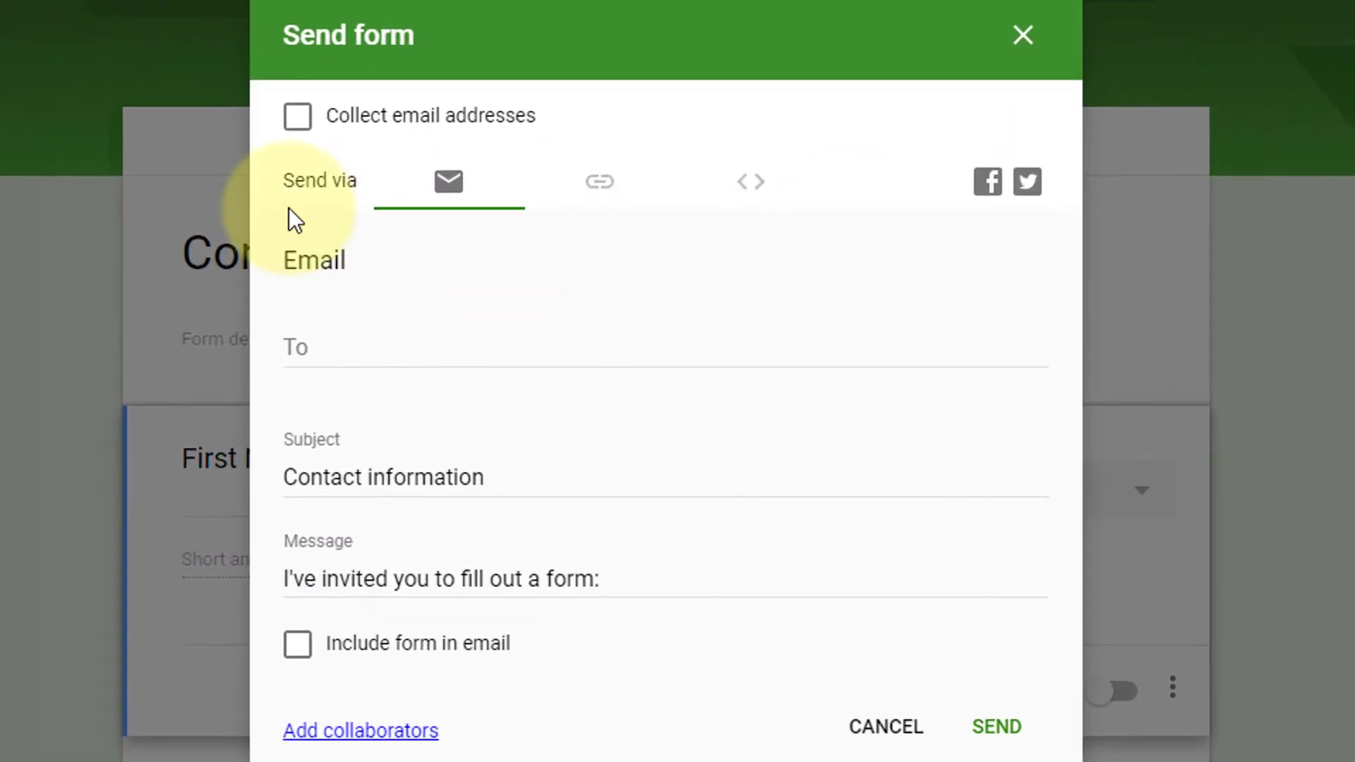
pyautogui.moveTo(293, 192)
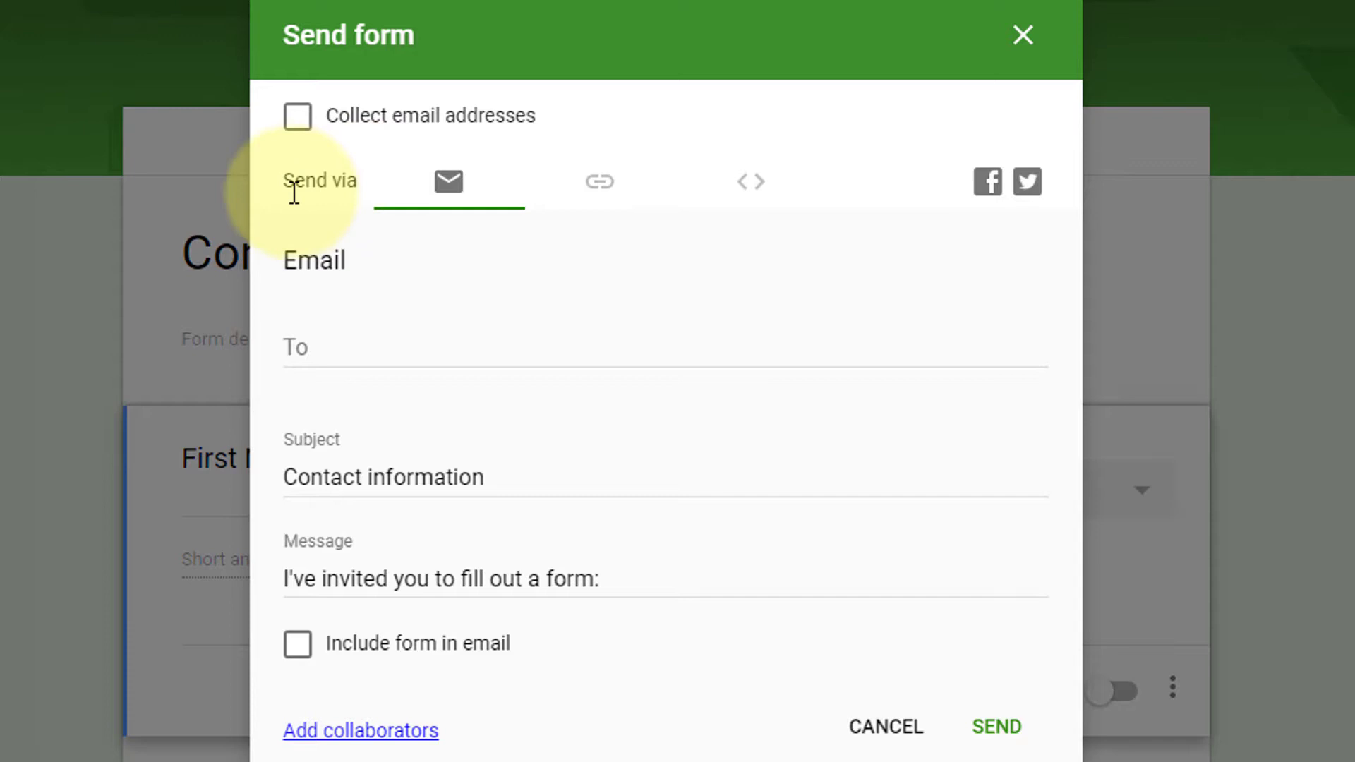
pyautogui.moveTo(449, 181)
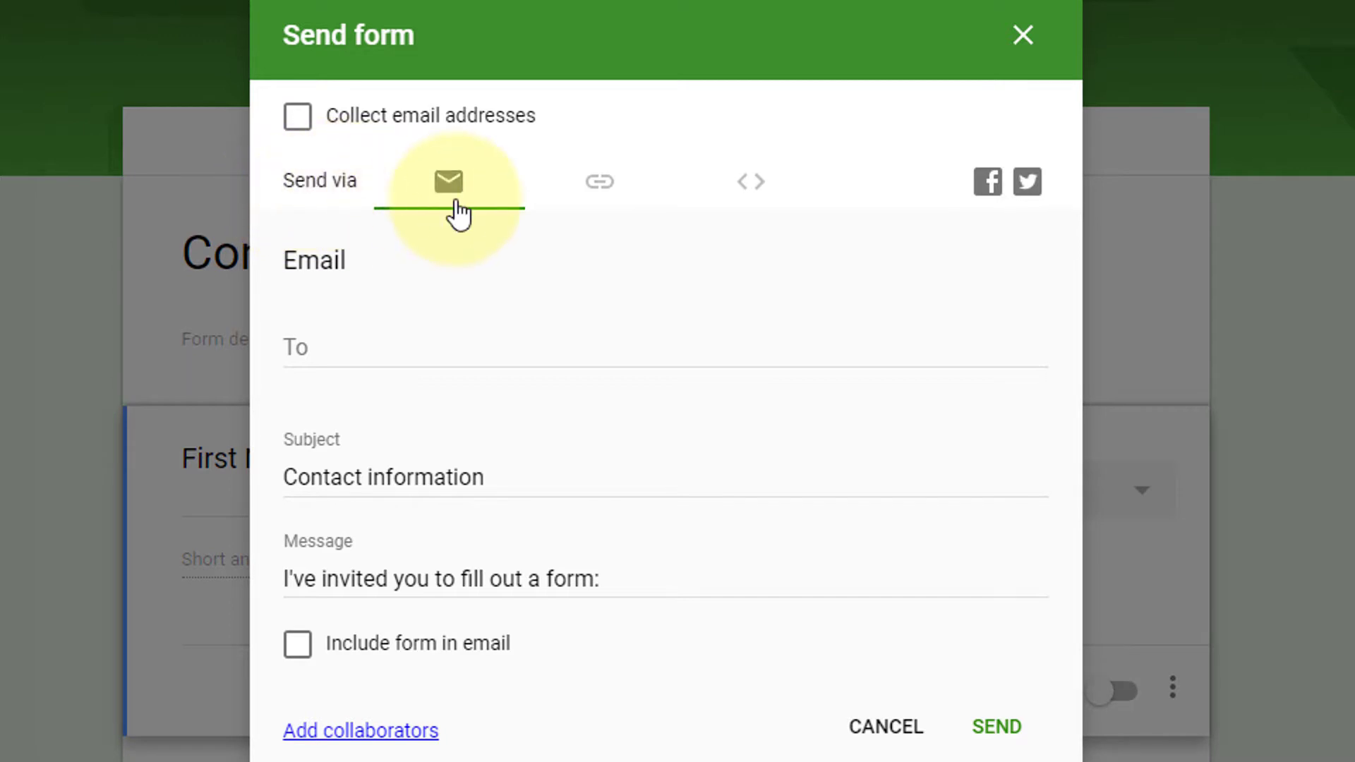
pyautogui.moveTo(597, 182)
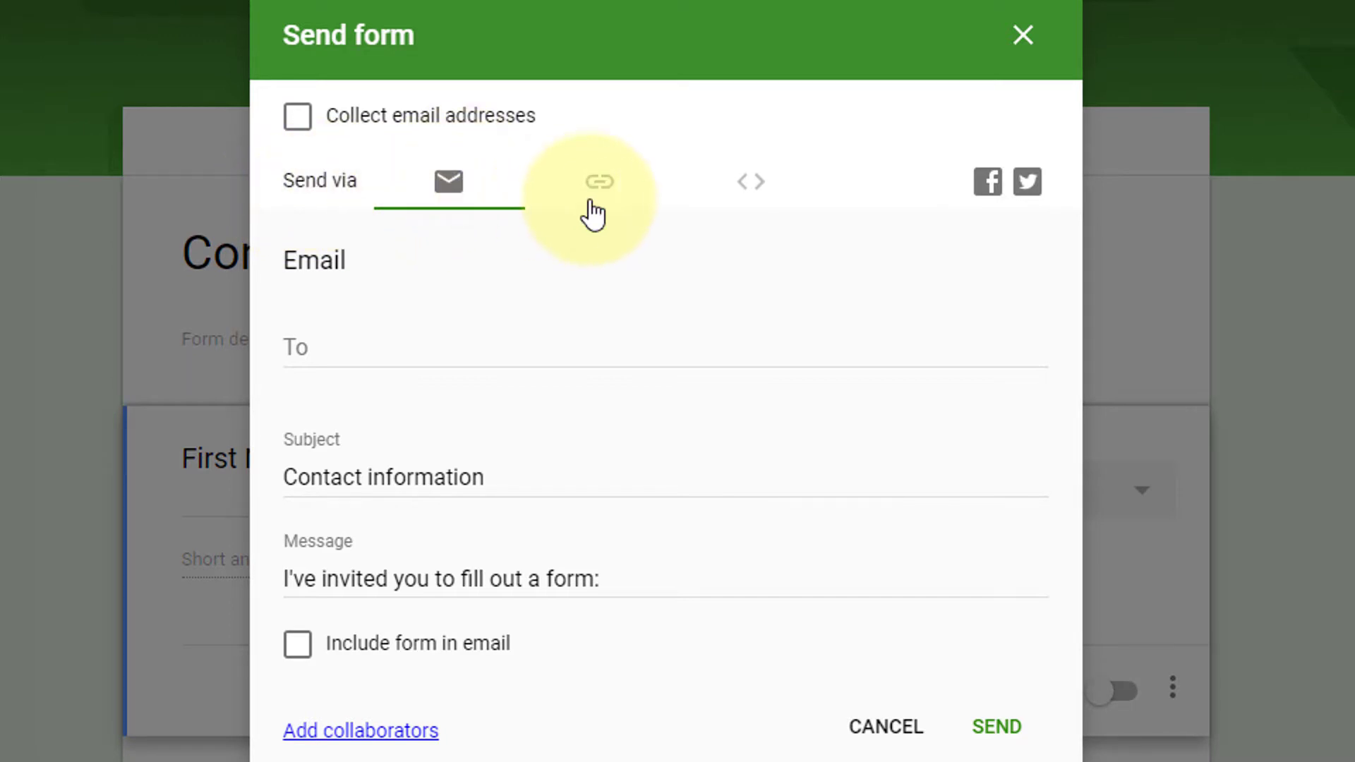
pyautogui.moveTo(739, 177)
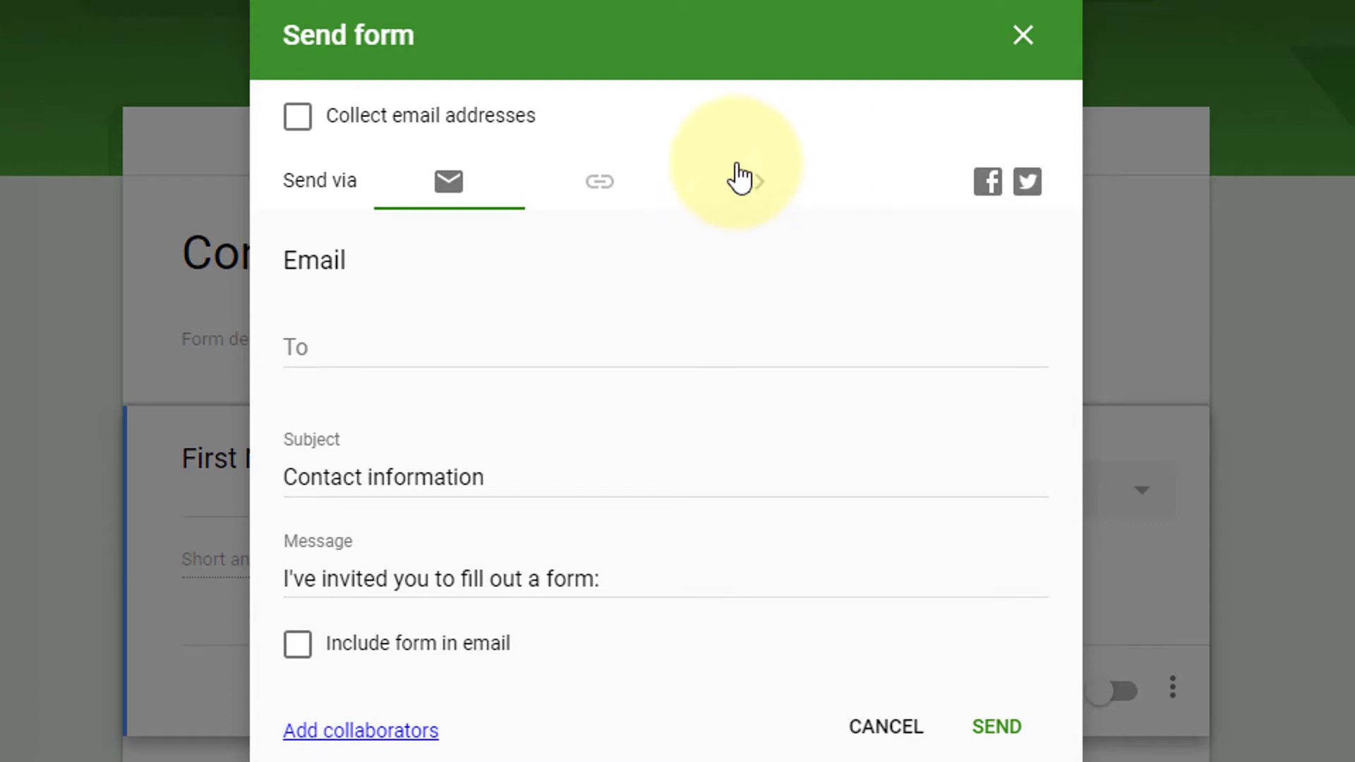
pyautogui.click(750, 181)
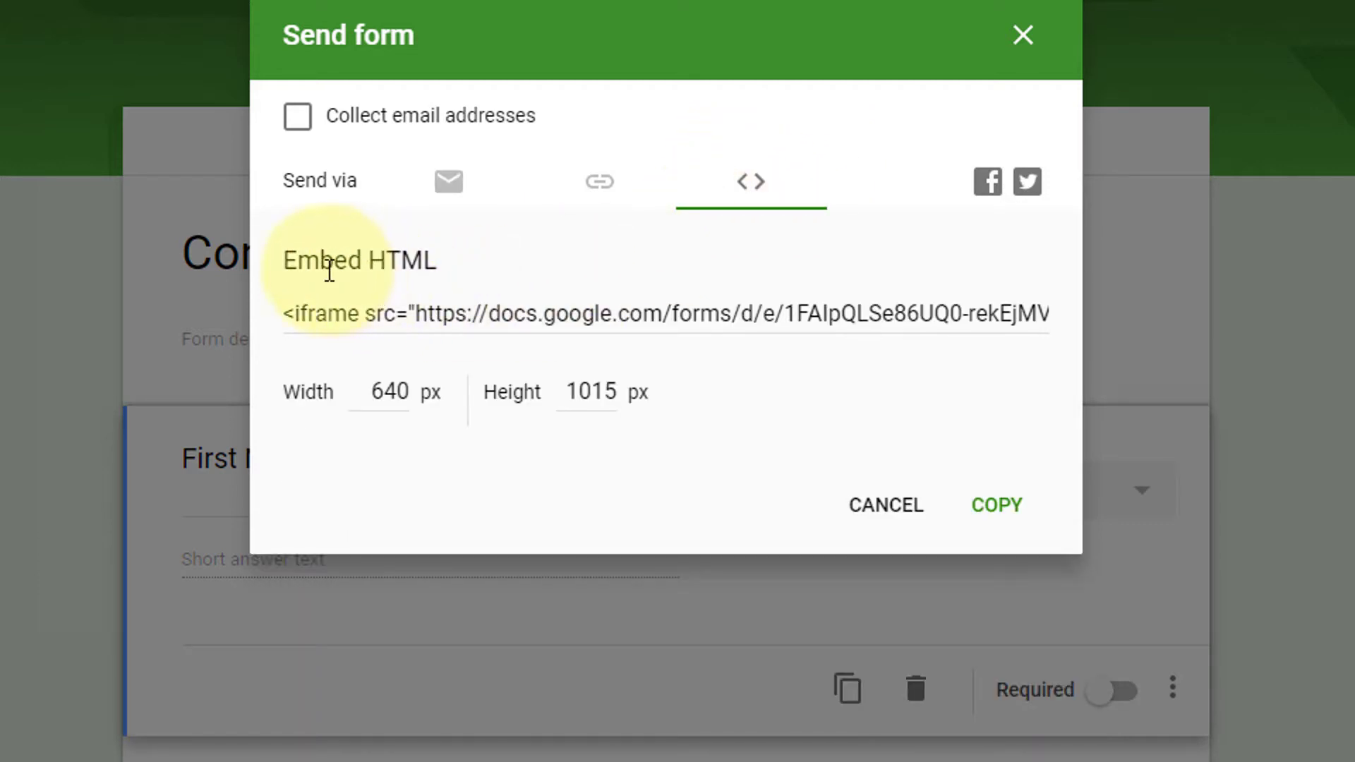
pyautogui.moveTo(474, 292)
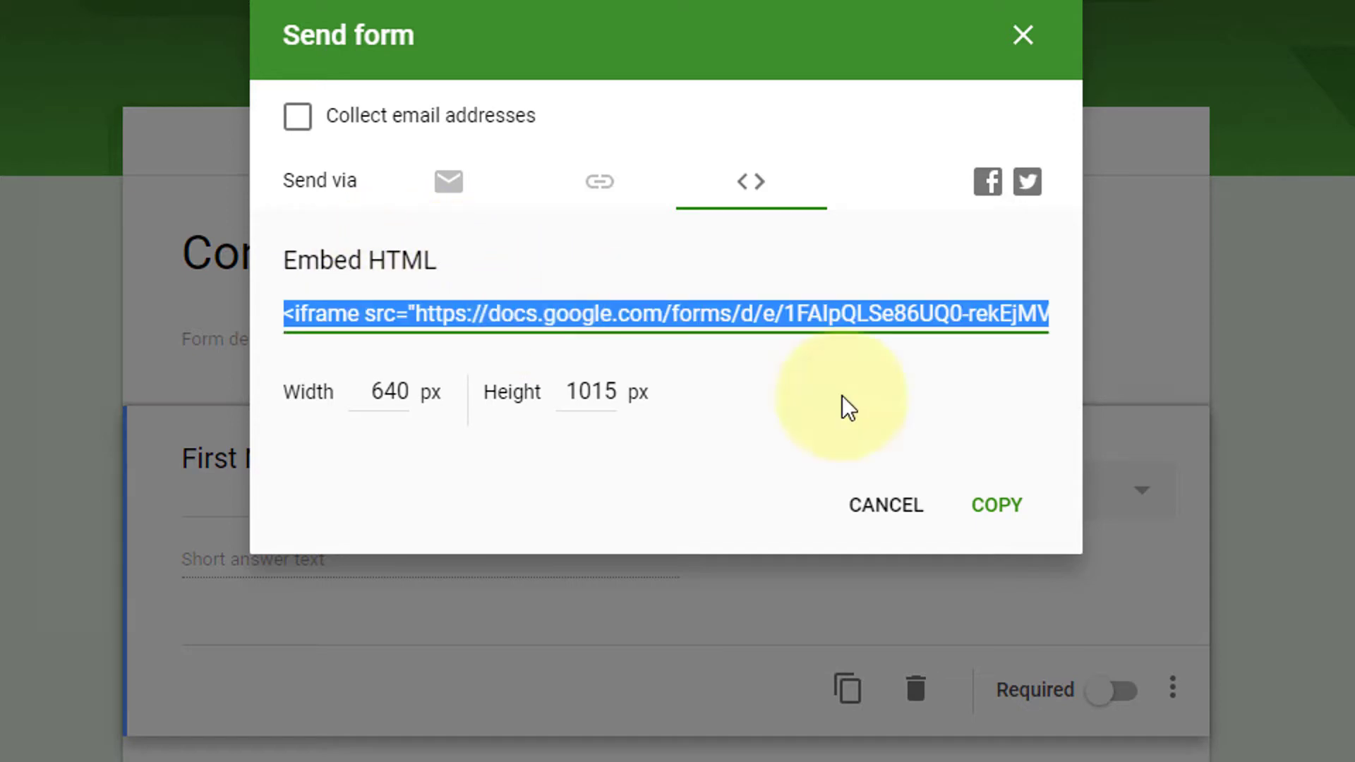
pyautogui.moveTo(782, 316)
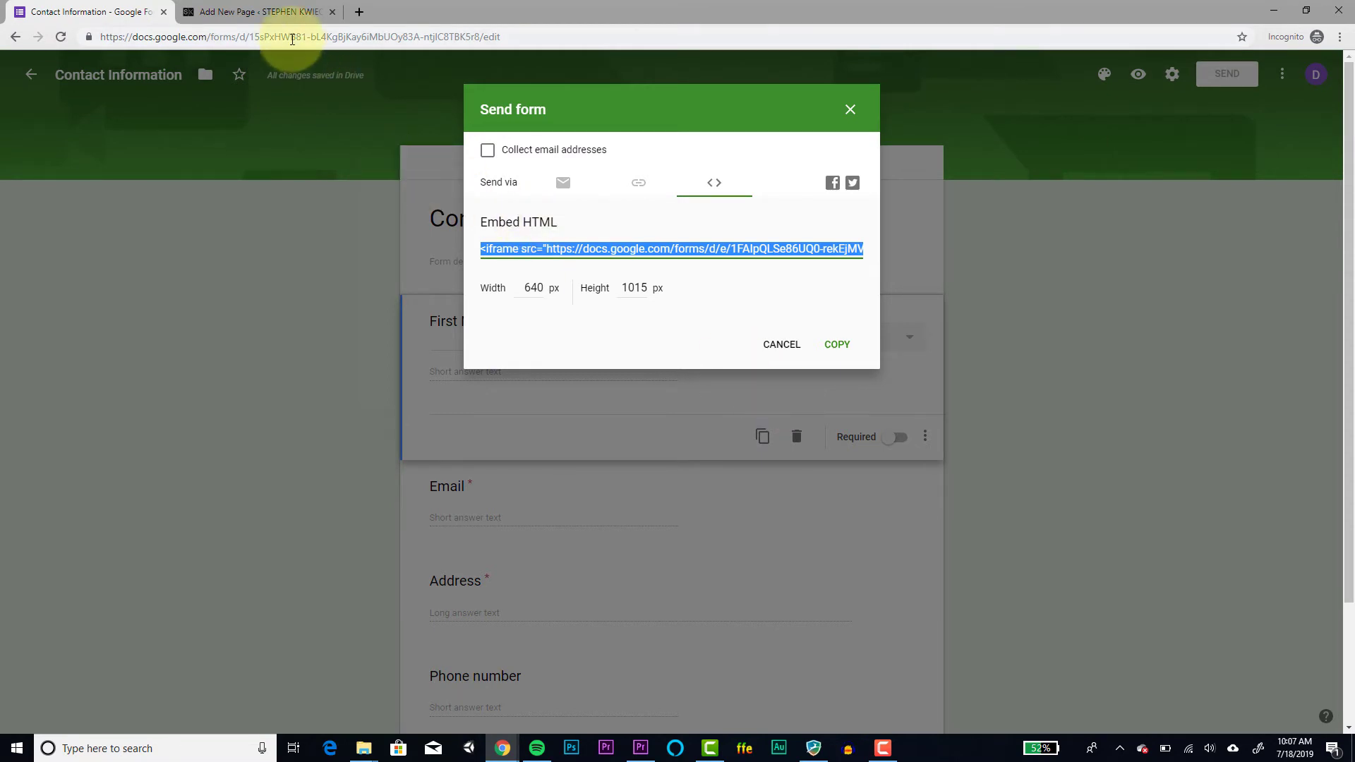
# - Paste the Google Form iframe into a Custom HTML block on the new WordPress page, then preview
pyautogui.click(255, 12)
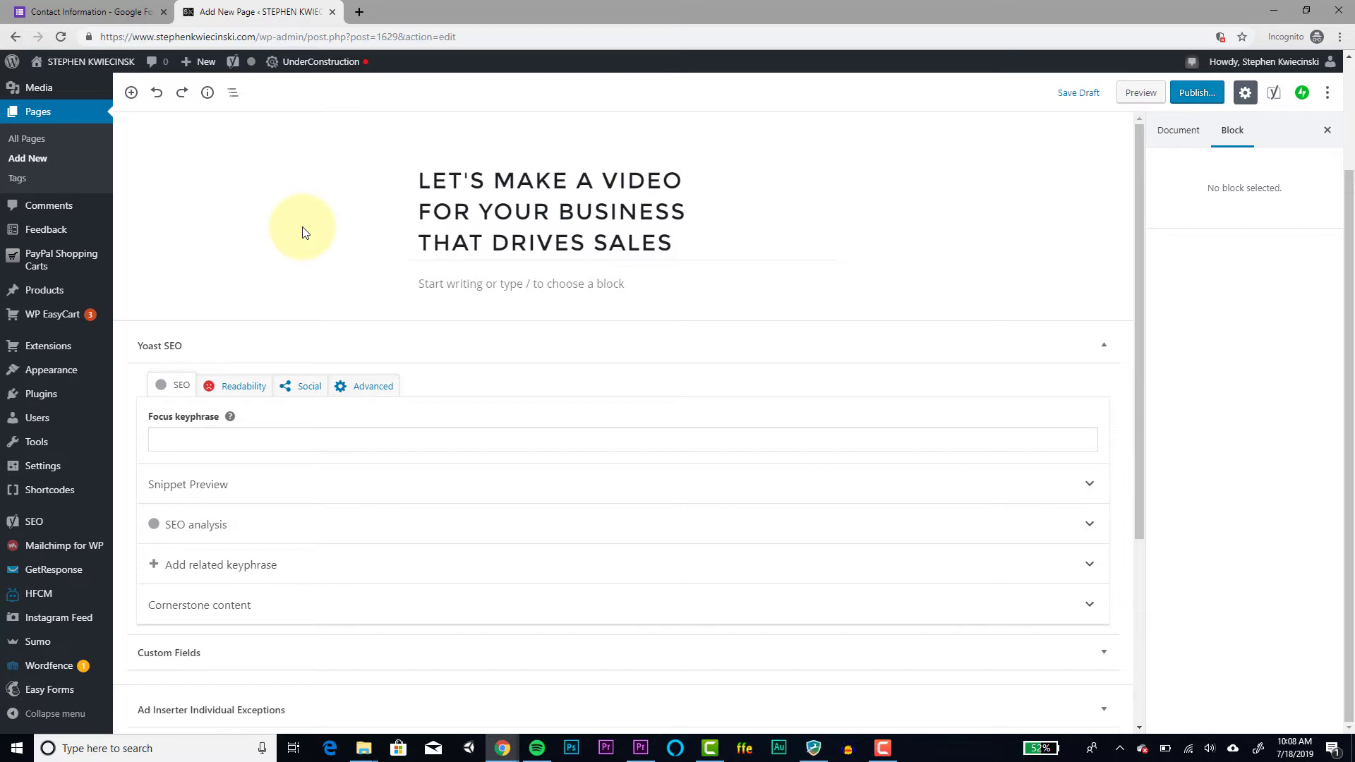
pyautogui.moveTo(387, 282)
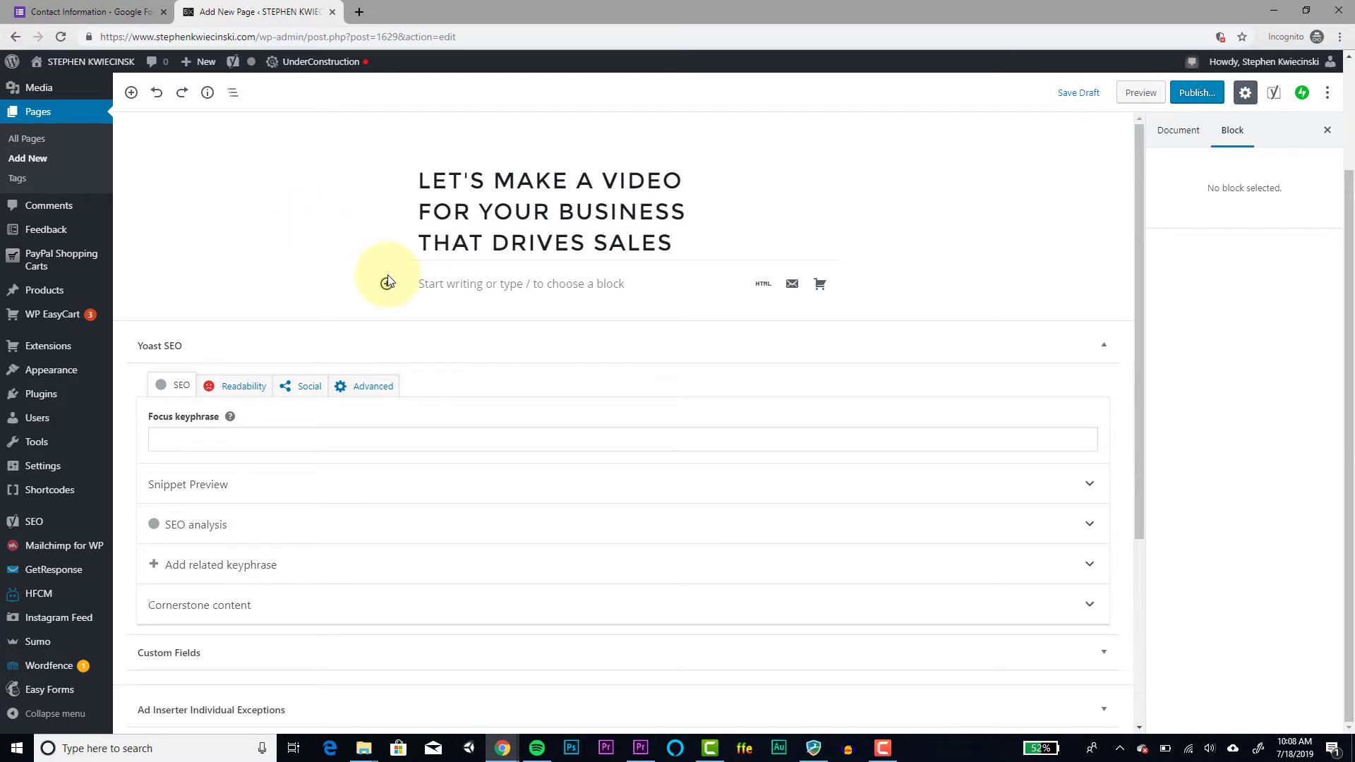
pyautogui.moveTo(408, 291)
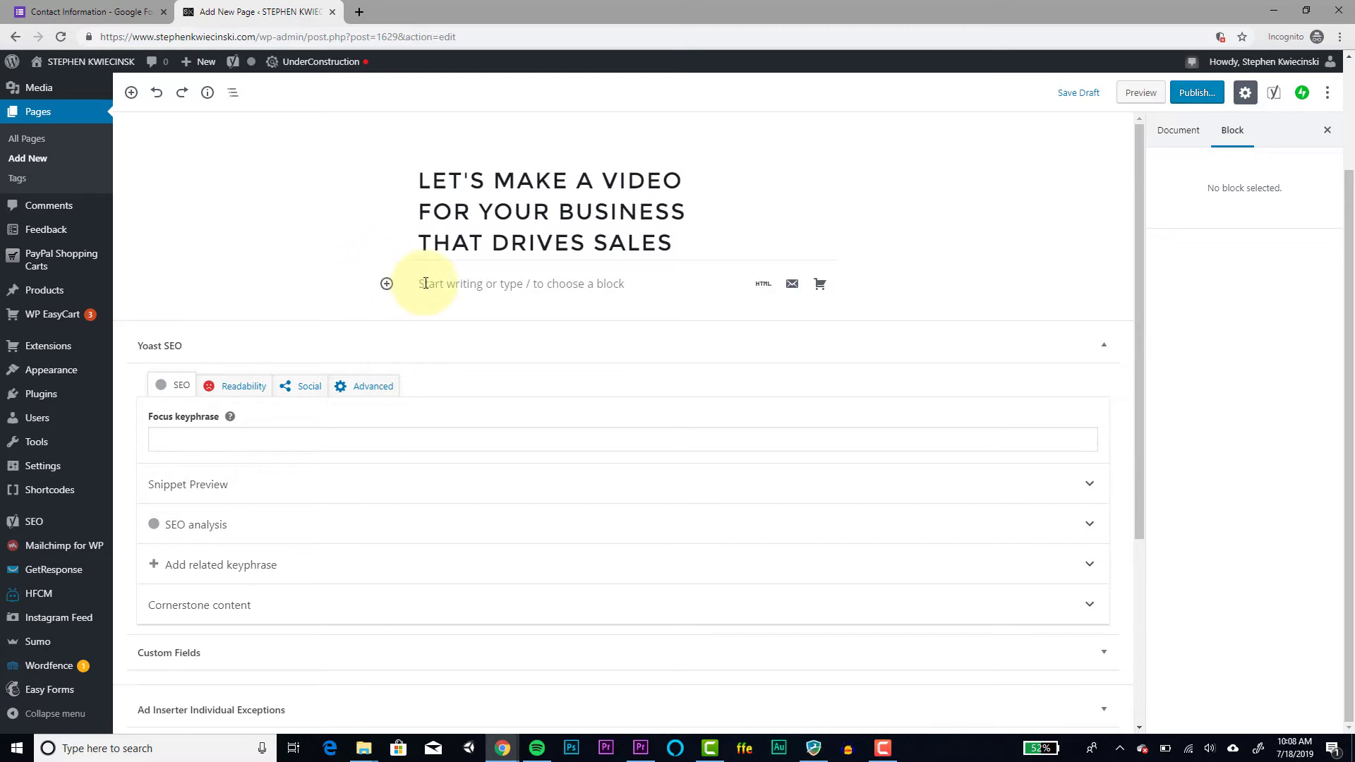
pyautogui.click(441, 284)
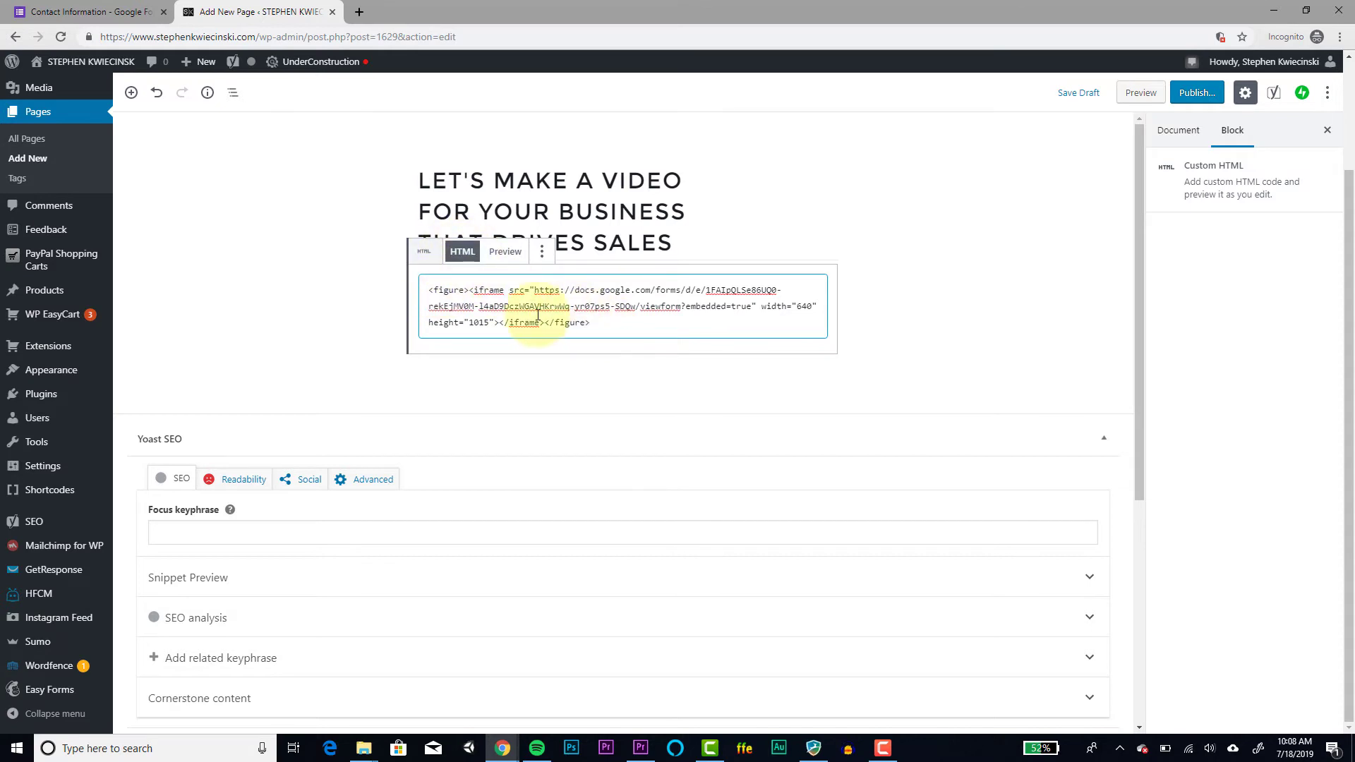
pyautogui.click(597, 321)
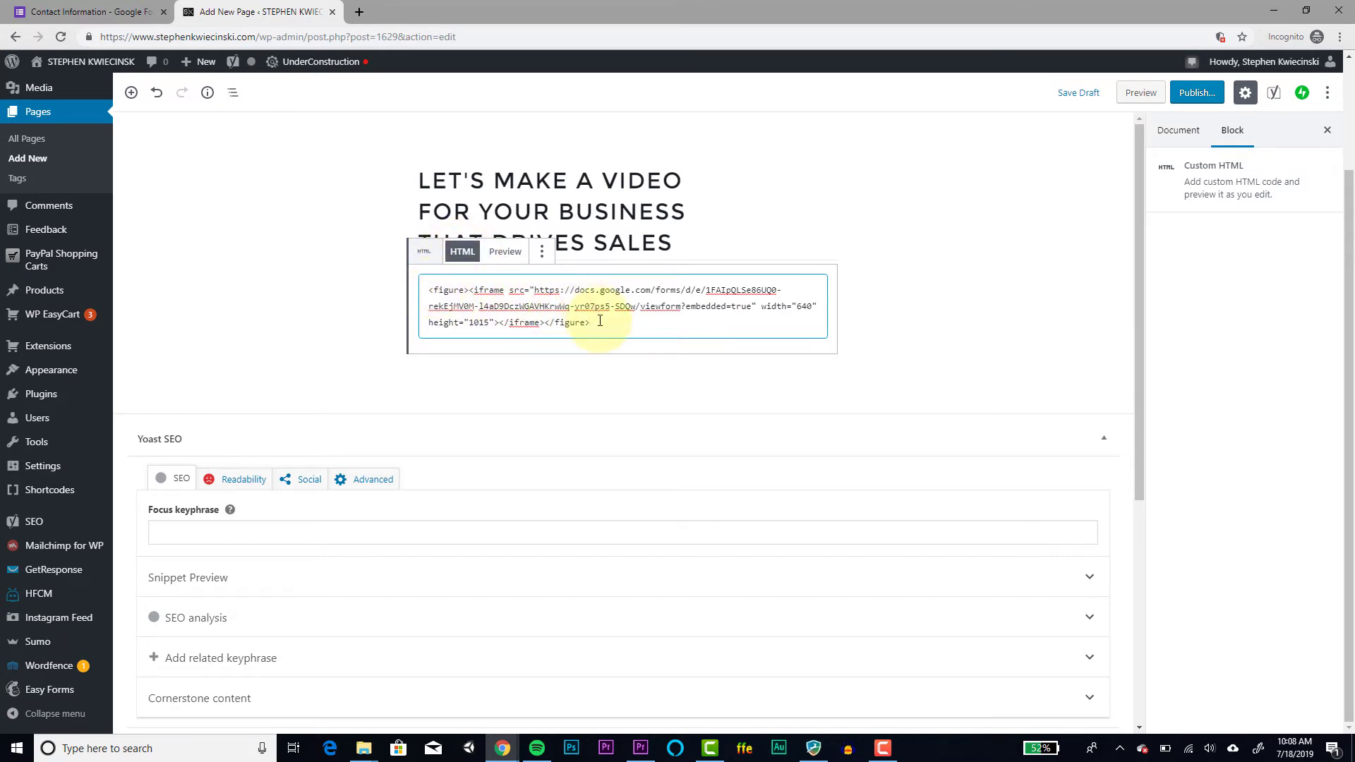
pyautogui.moveTo(1067, 128)
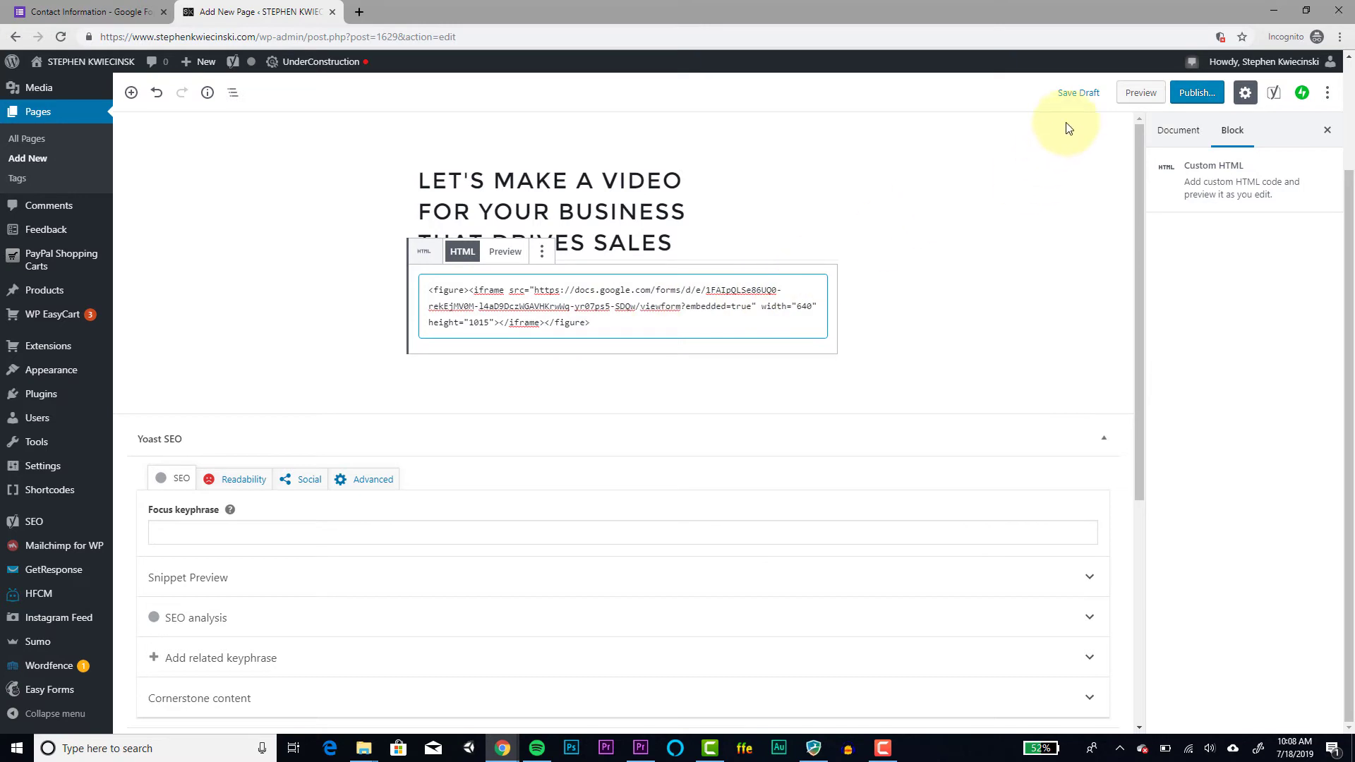
pyautogui.click(1139, 93)
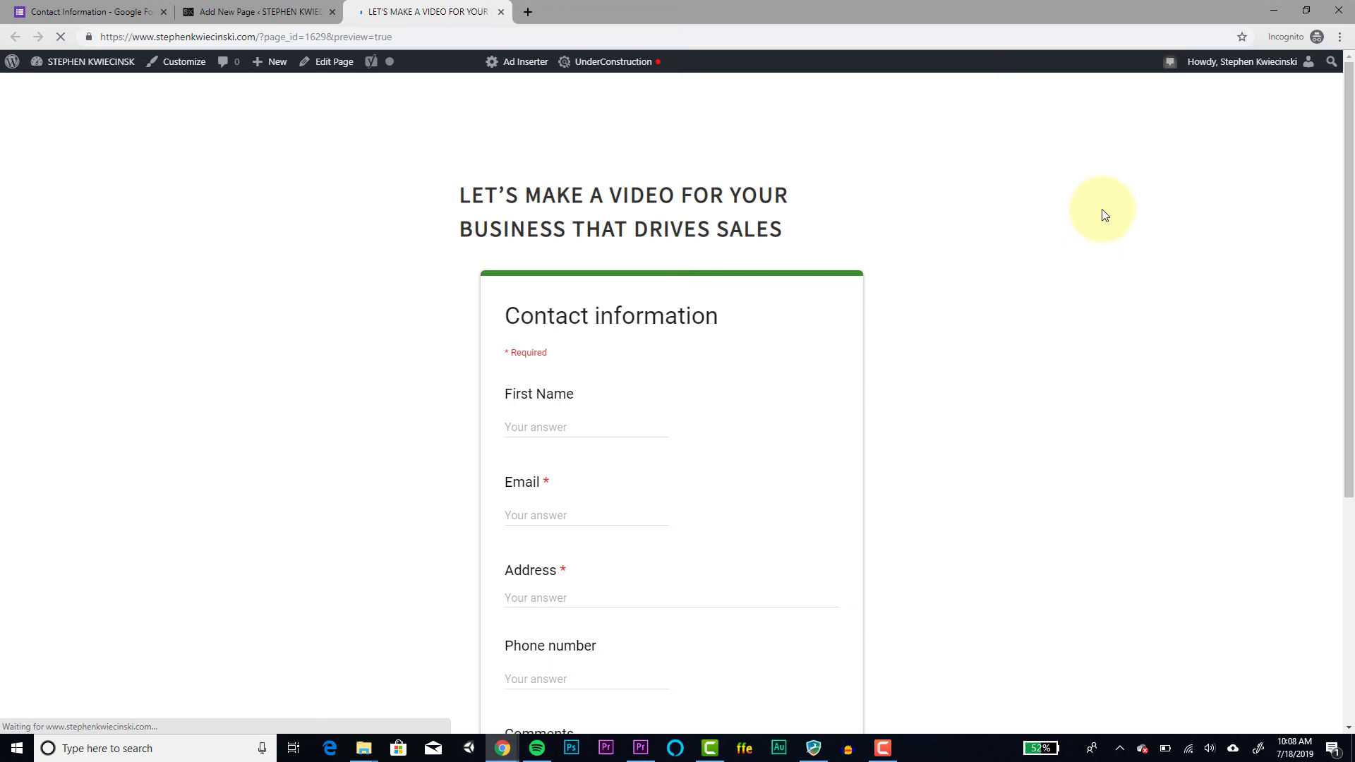
# - Scroll the preview from First Name down to Comments and Submit, then back up
pyautogui.scroll(-3)
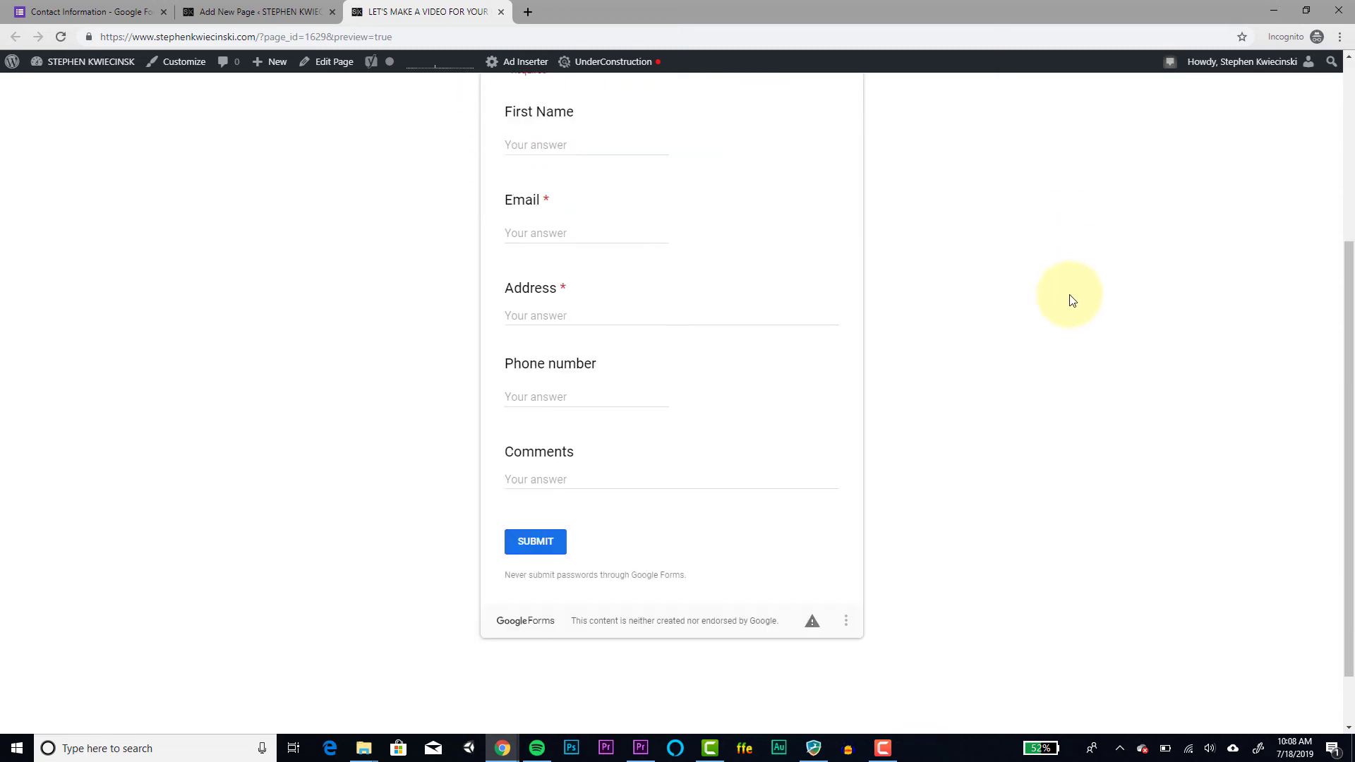
pyautogui.scroll(3)
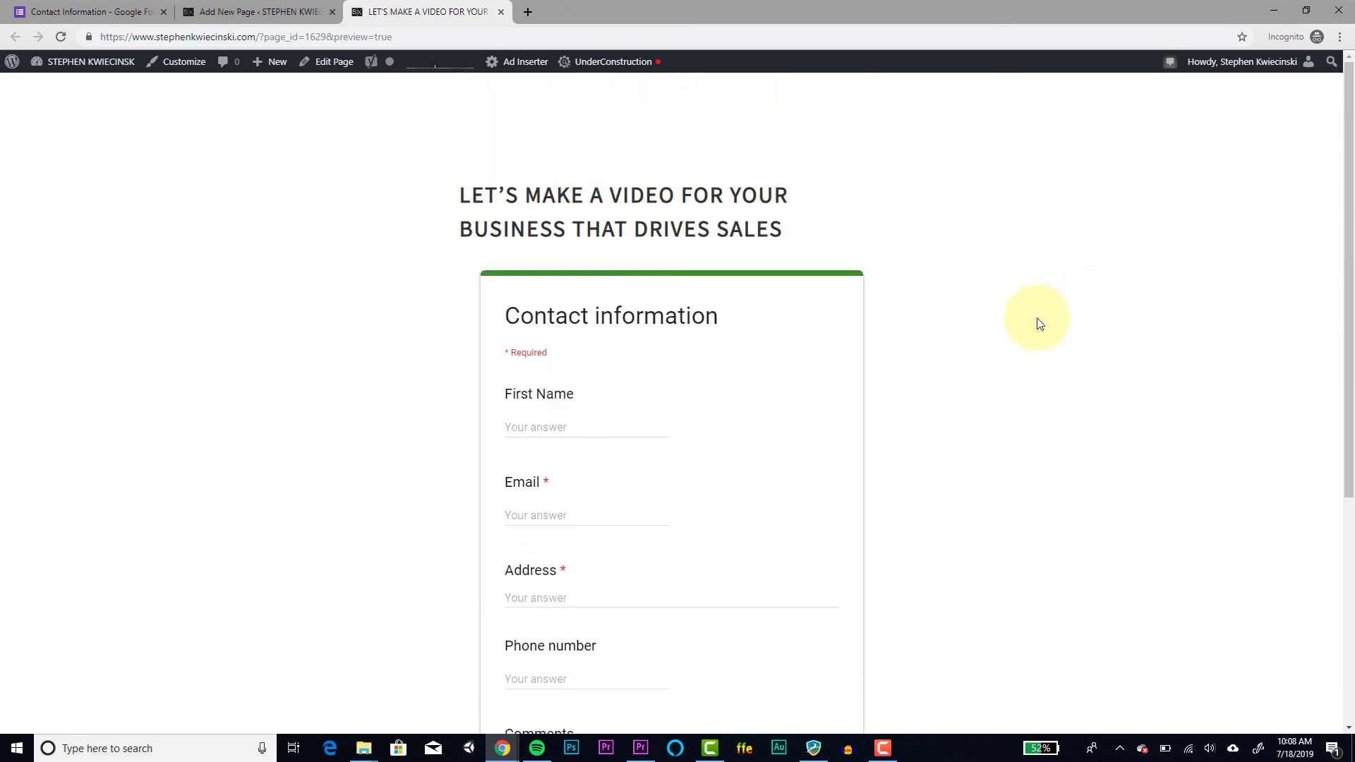
pyautogui.moveTo(993, 308)
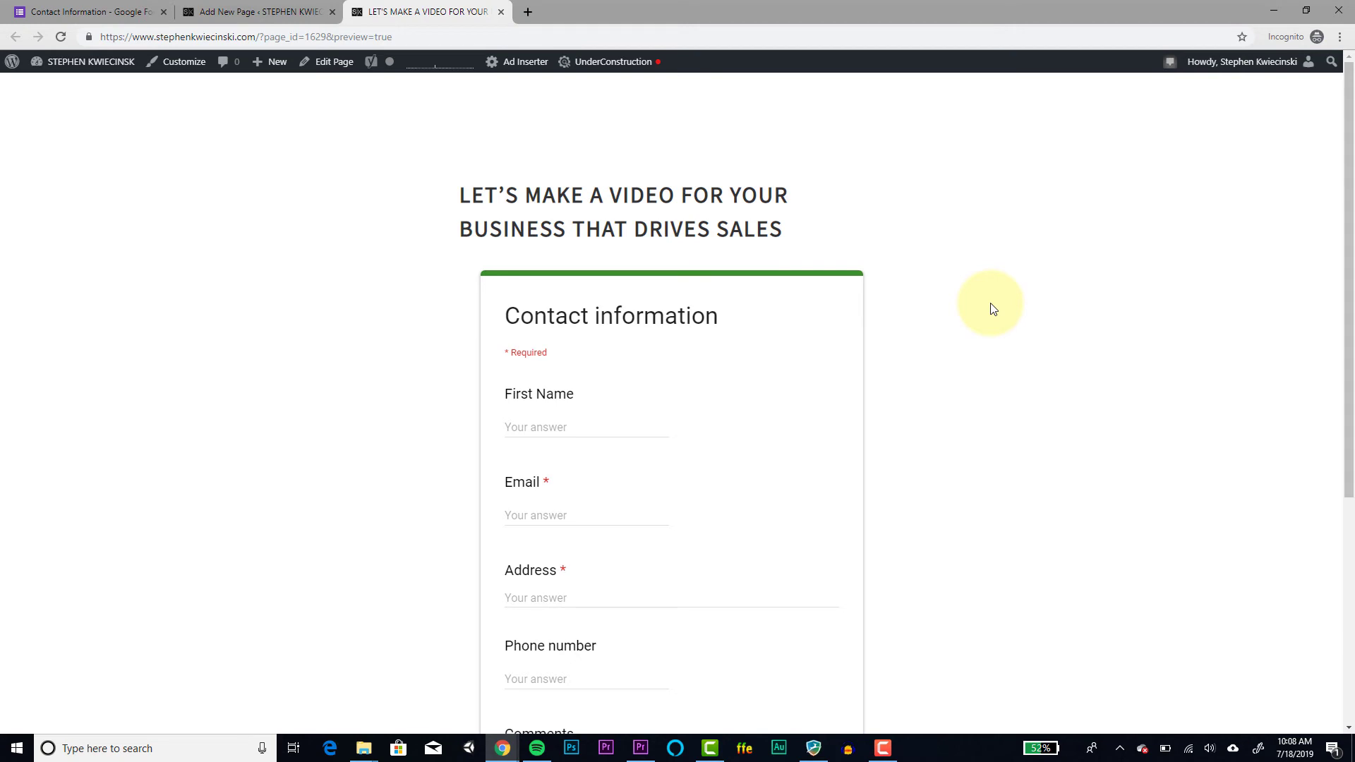